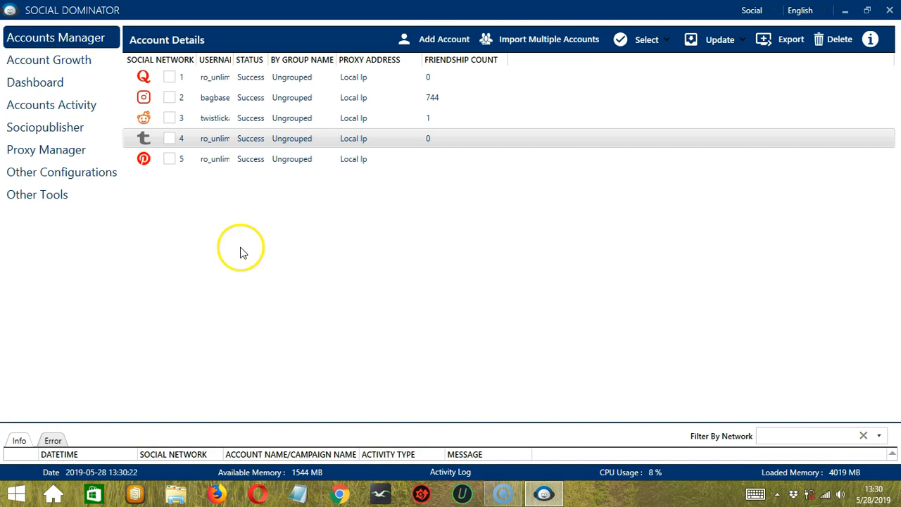
Open Accounts Activity for the Tumblr account, showing its Follow configuration
{"action": "right_click", "coordinate": [215, 138]}
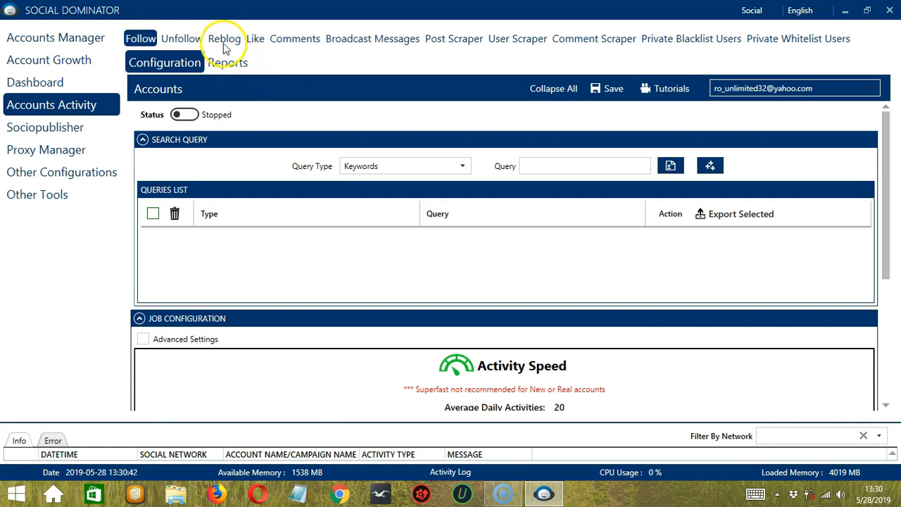
Show the Reblog activity setup for the Tumblr account, with a daily target of 40
{"action": "left_click", "coordinate": [224, 38]}
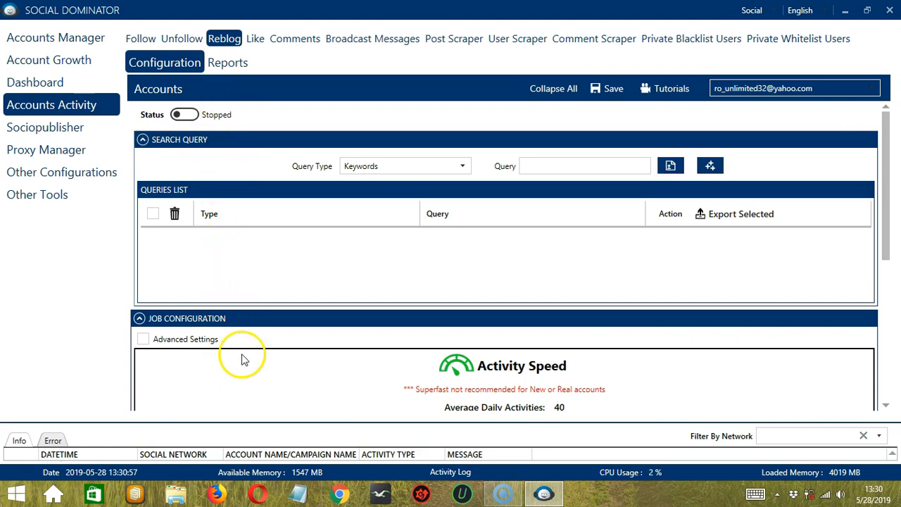
{"action": "mouse_move", "coordinate": [254, 148]}
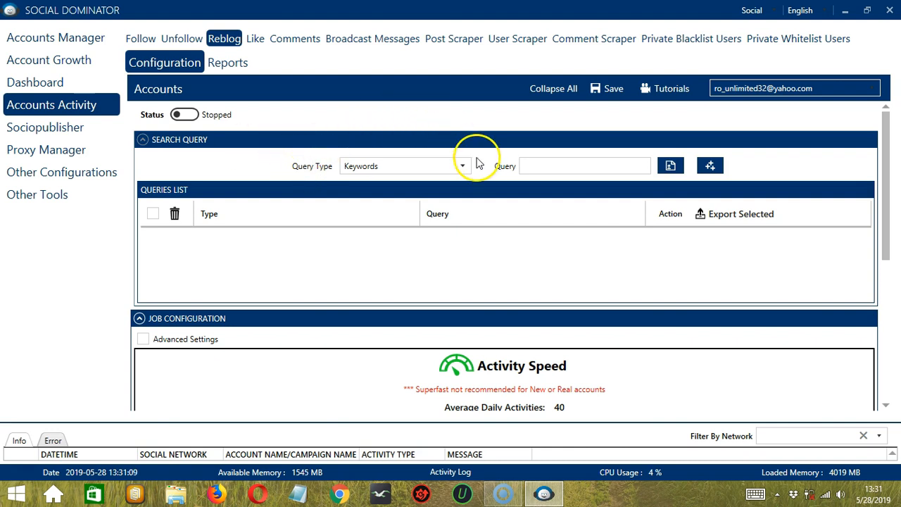
{"action": "mouse_move", "coordinate": [441, 139]}
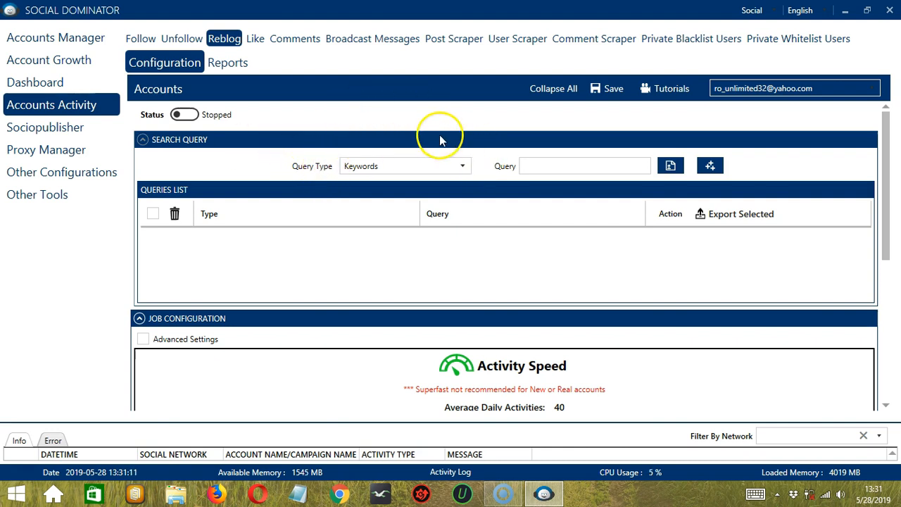
{"action": "mouse_move", "coordinate": [314, 180]}
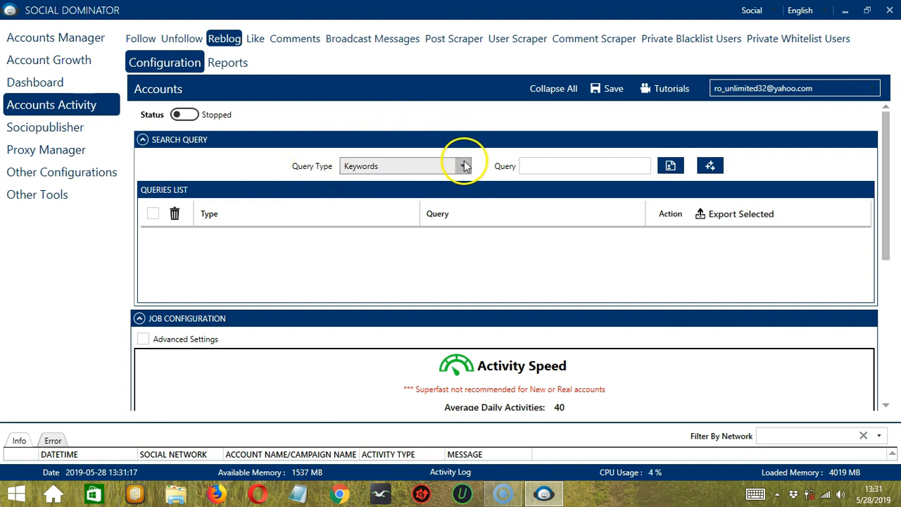
{"action": "left_click", "coordinate": [463, 166]}
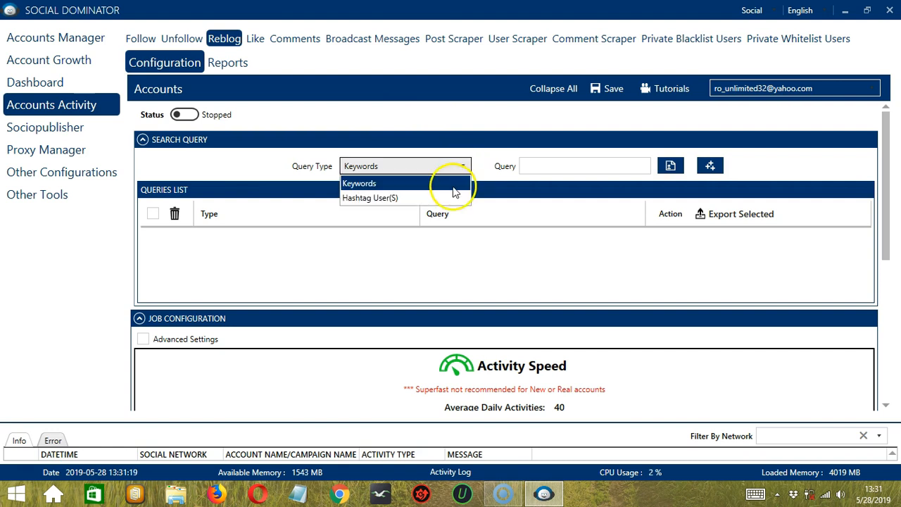
{"action": "left_click", "coordinate": [360, 182]}
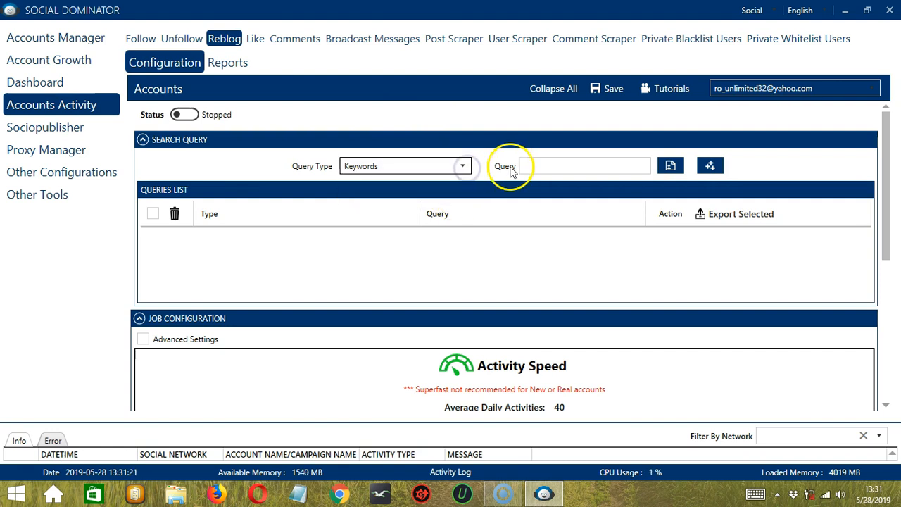
{"action": "left_click", "coordinate": [584, 165]}
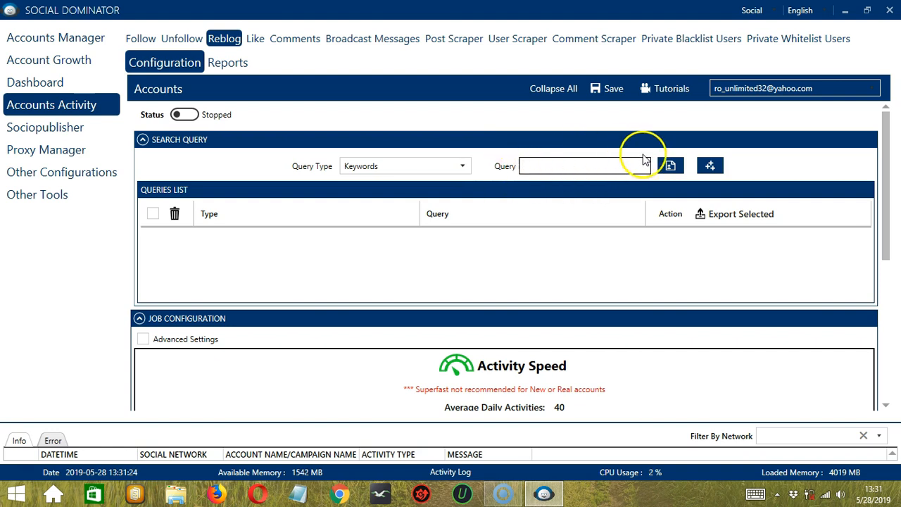
{"action": "mouse_move", "coordinate": [669, 165]}
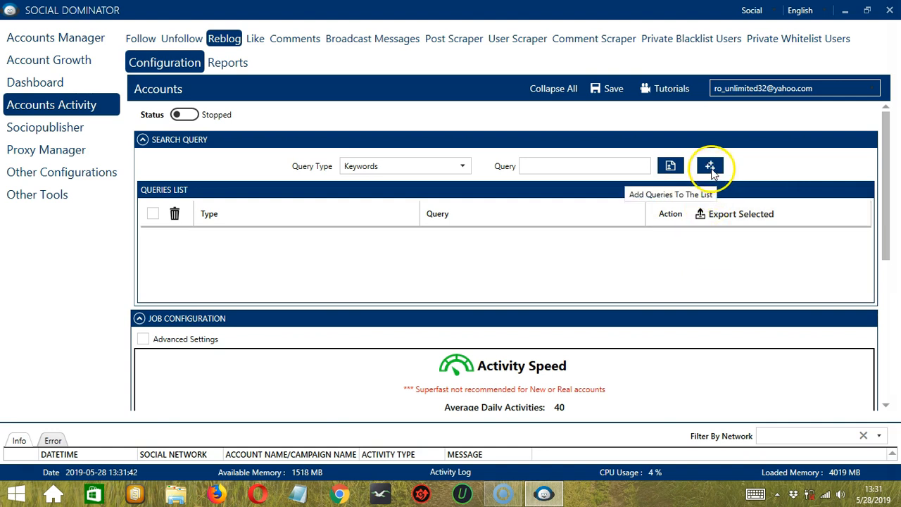
{"action": "mouse_move", "coordinate": [186, 194]}
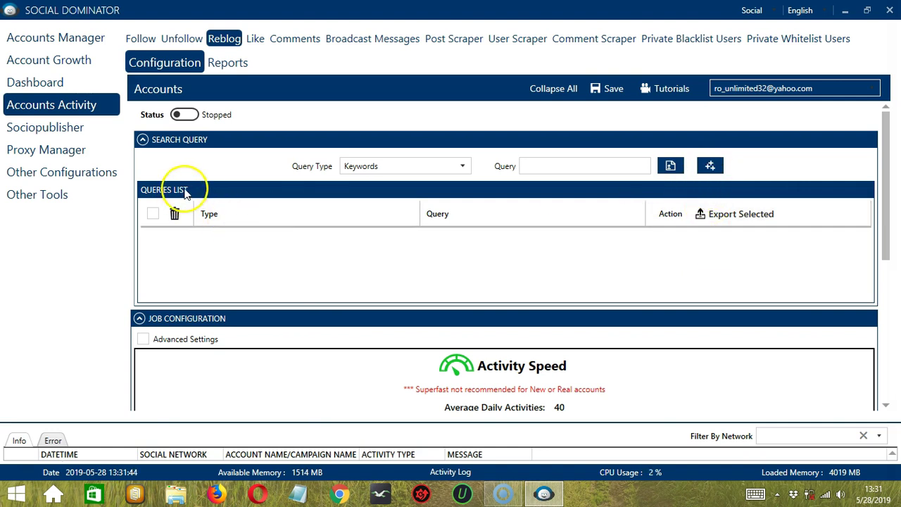
{"action": "mouse_move", "coordinate": [248, 258]}
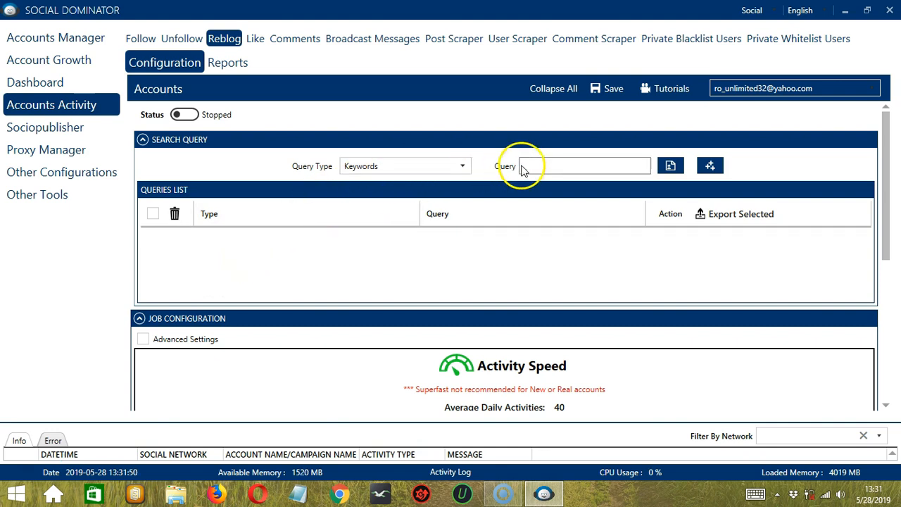
Add the keyword query 'cats' and the Hashtag User(S) query '#cats' to Reblog queries
{"action": "type", "text": "cats"}
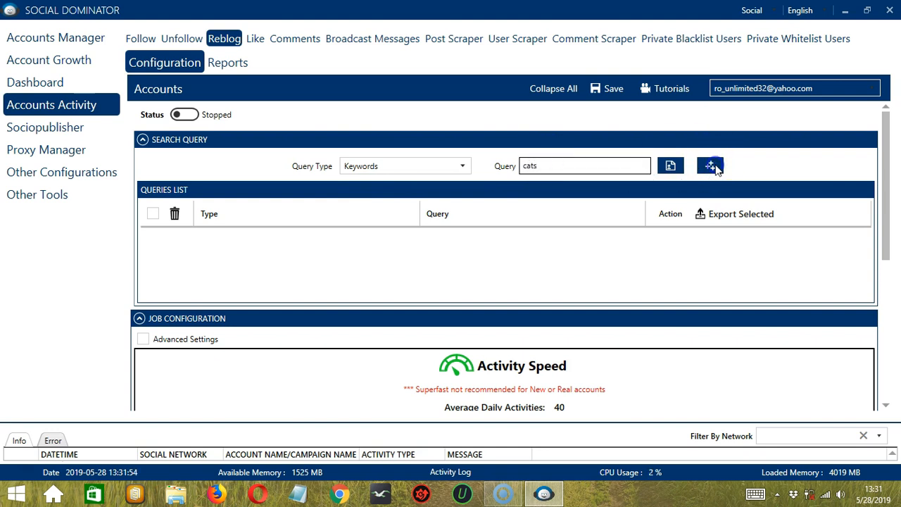
{"action": "left_click", "coordinate": [709, 166]}
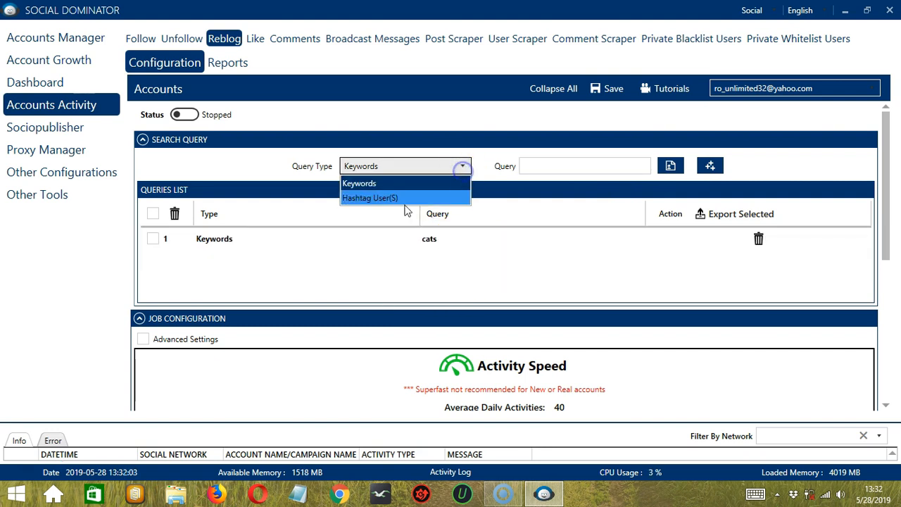
{"action": "left_click", "coordinate": [370, 197]}
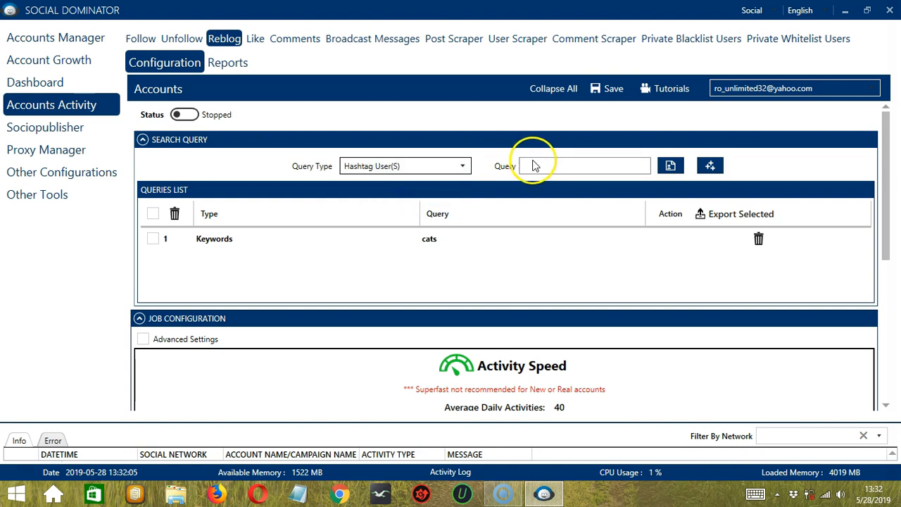
{"action": "type", "text": "#"}
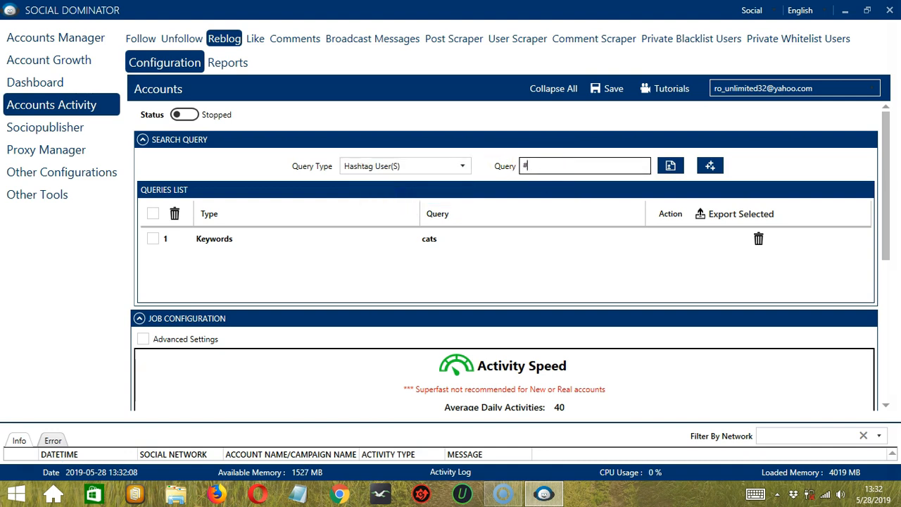
{"action": "type", "text": "cats"}
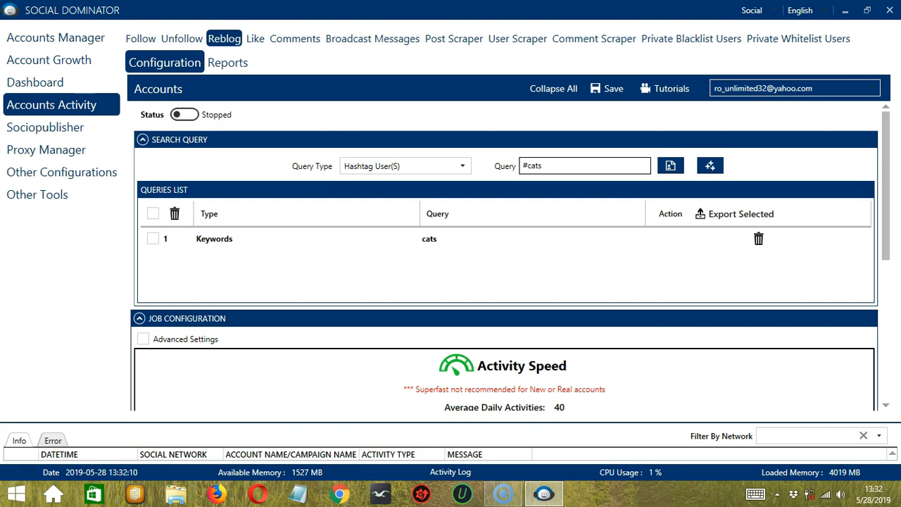
{"action": "left_click", "coordinate": [708, 166]}
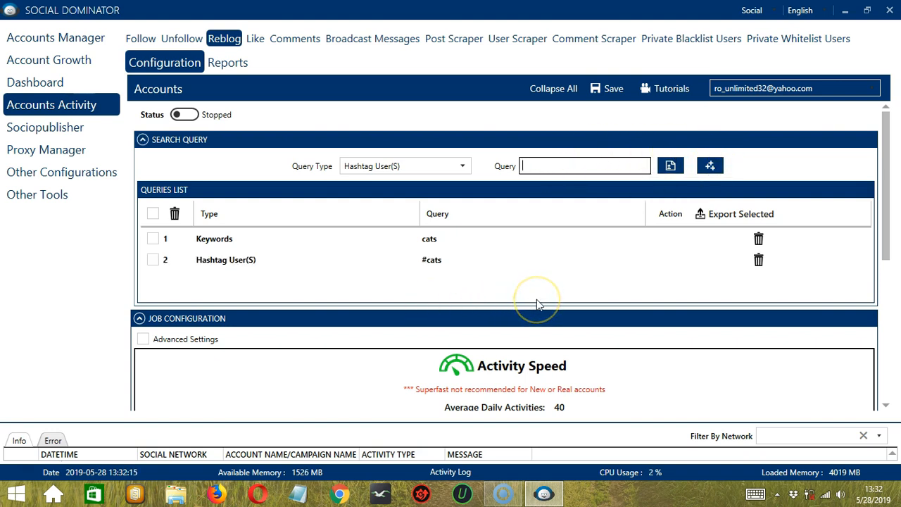
{"action": "mouse_move", "coordinate": [465, 278]}
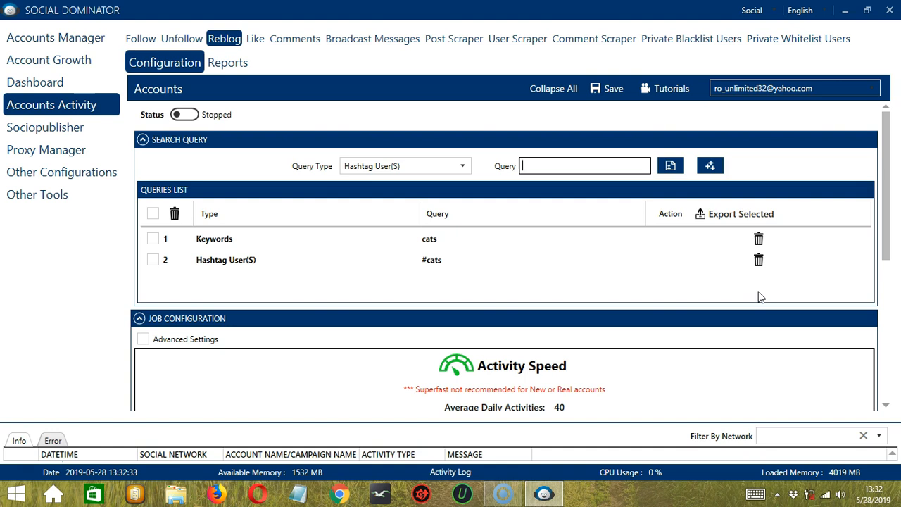
Delete the '#cats' query row, leaving only 'cats', and scroll to Job Configuration
{"action": "left_click", "coordinate": [759, 259]}
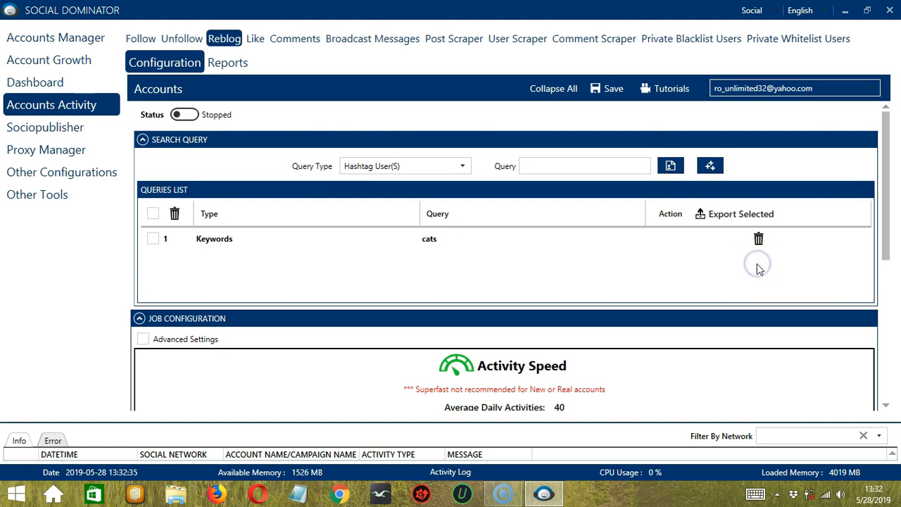
{"action": "scroll", "scroll_direction": "down", "scroll_amount": 3}
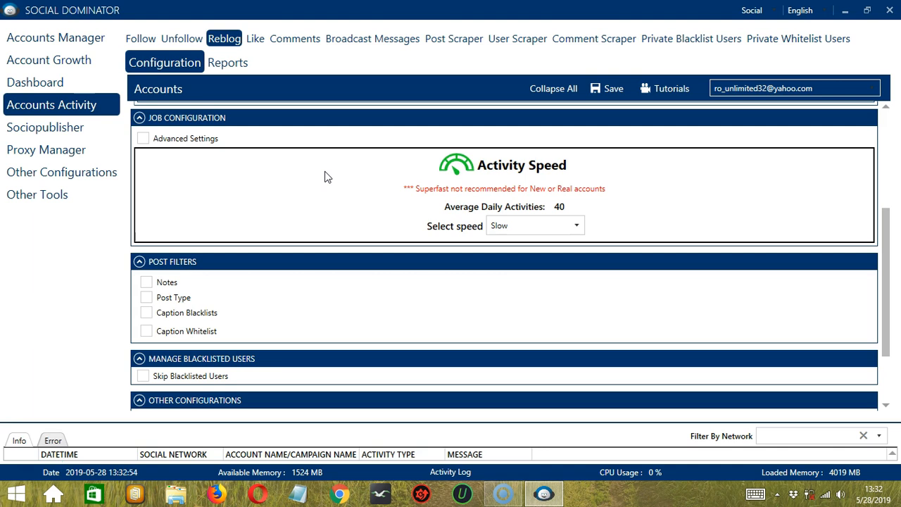
Choose Superfast as the reblog speed, raising average daily activities to 208
{"action": "left_click", "coordinate": [576, 225]}
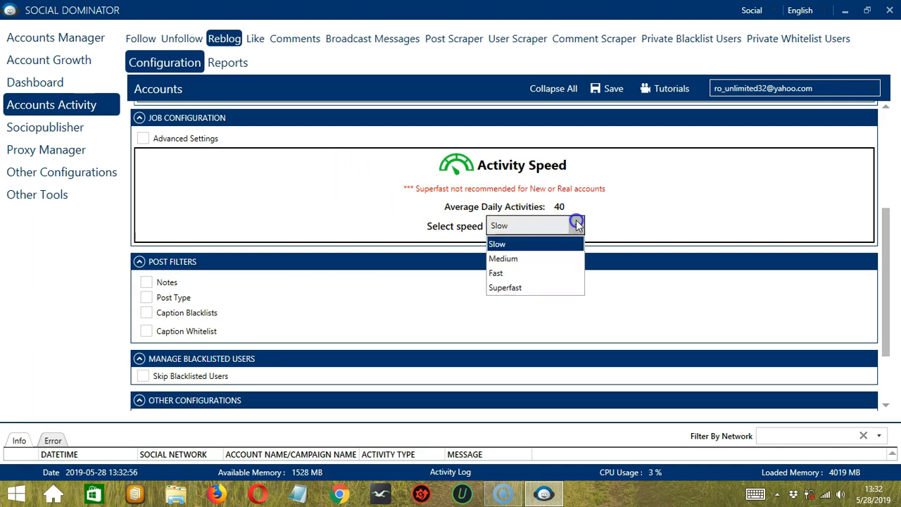
{"action": "left_click", "coordinate": [504, 258]}
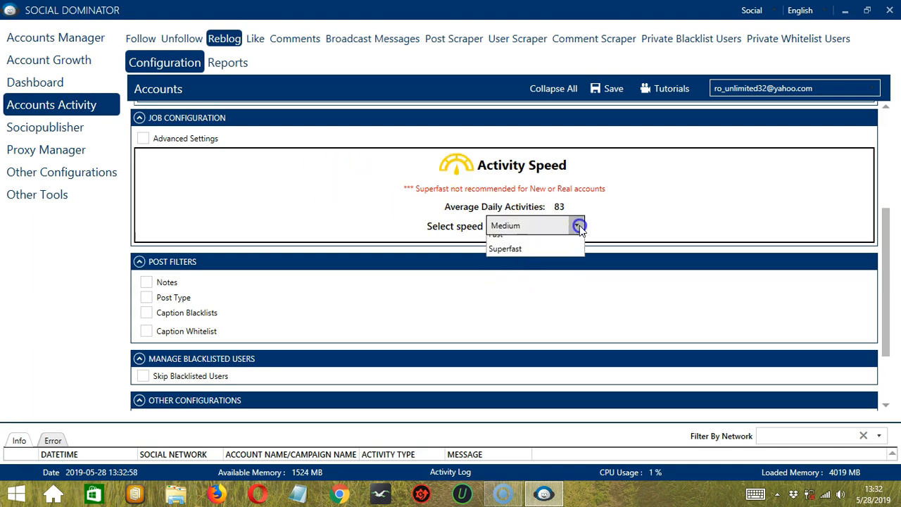
{"action": "left_click", "coordinate": [495, 235]}
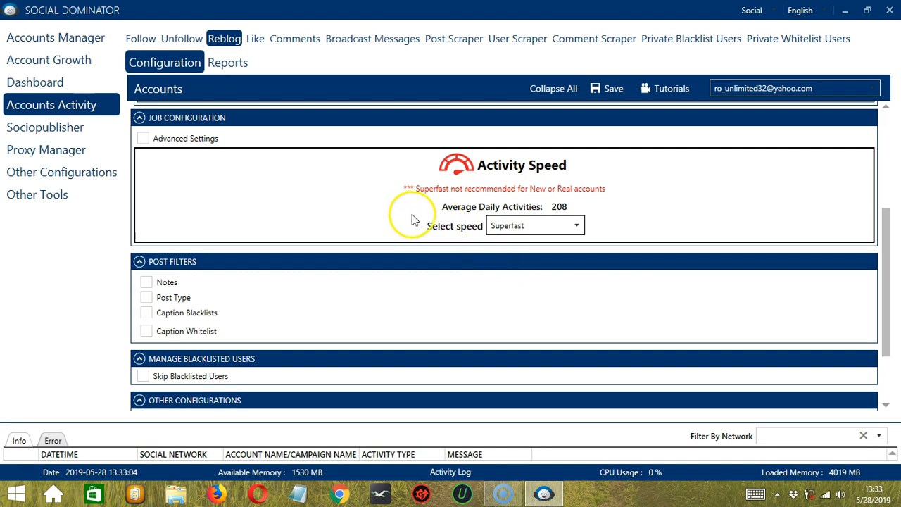
{"action": "mouse_move", "coordinate": [416, 203]}
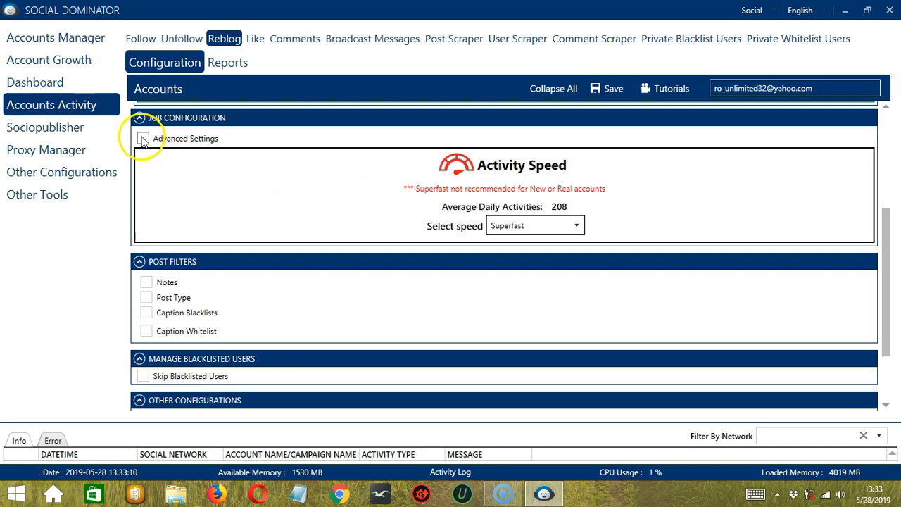
{"action": "left_click", "coordinate": [144, 139]}
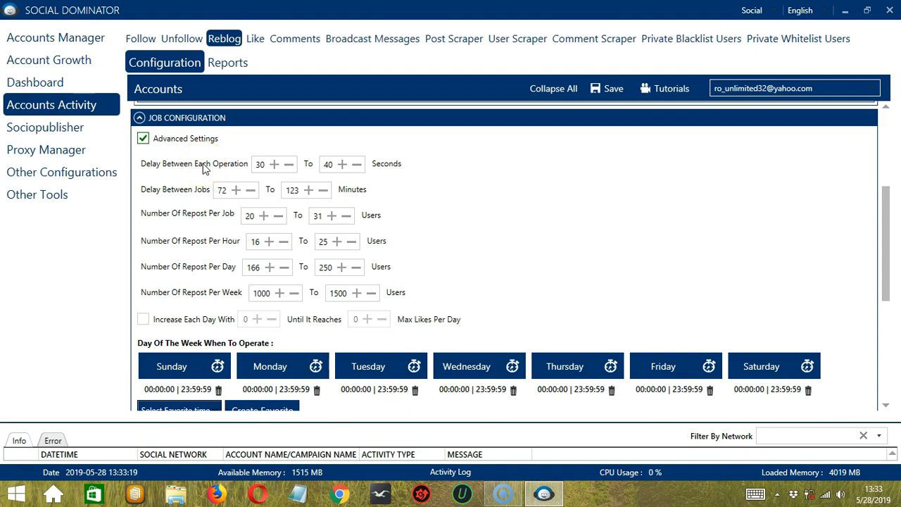
{"action": "mouse_move", "coordinate": [168, 196]}
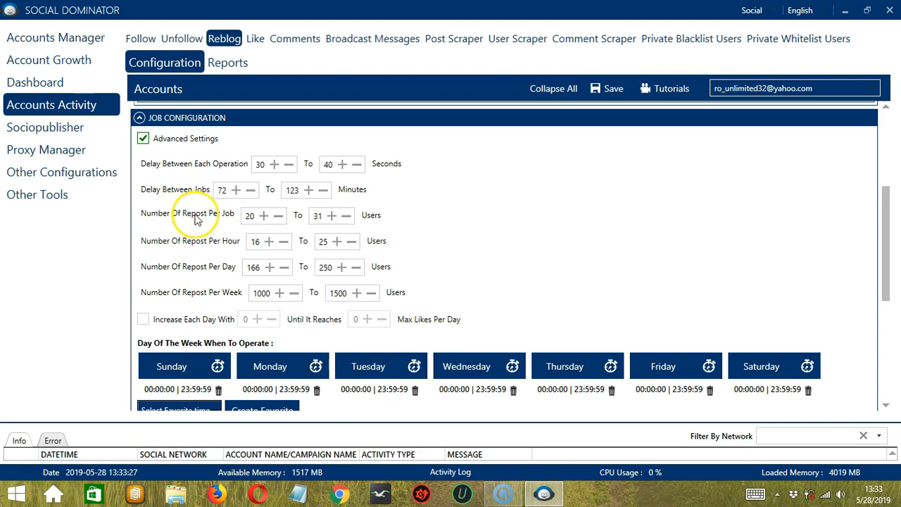
{"action": "mouse_move", "coordinate": [209, 221]}
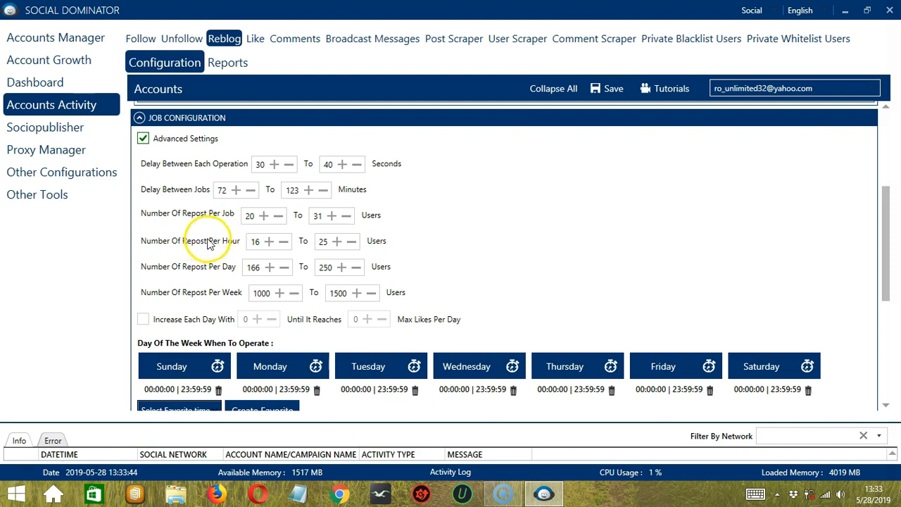
{"action": "mouse_move", "coordinate": [206, 299]}
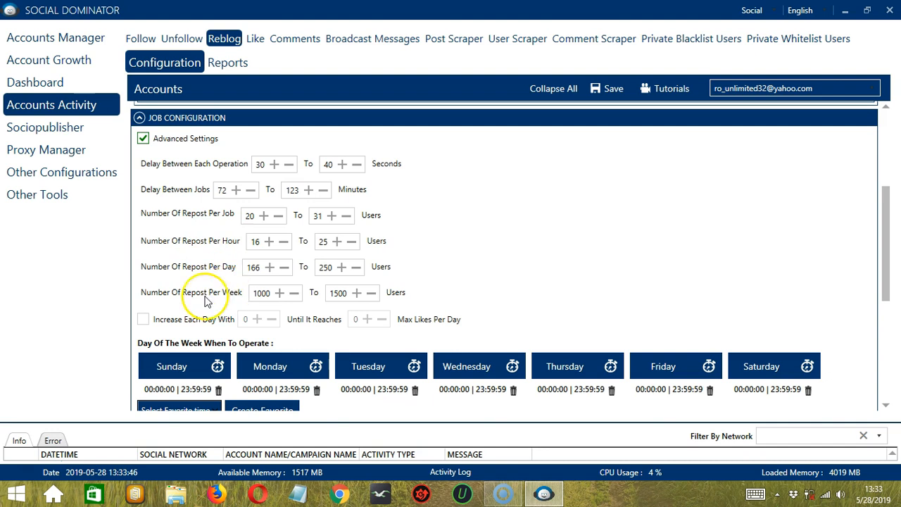
Tick 'Increase Each Day With' under Job Configuration
{"action": "left_click", "coordinate": [143, 319]}
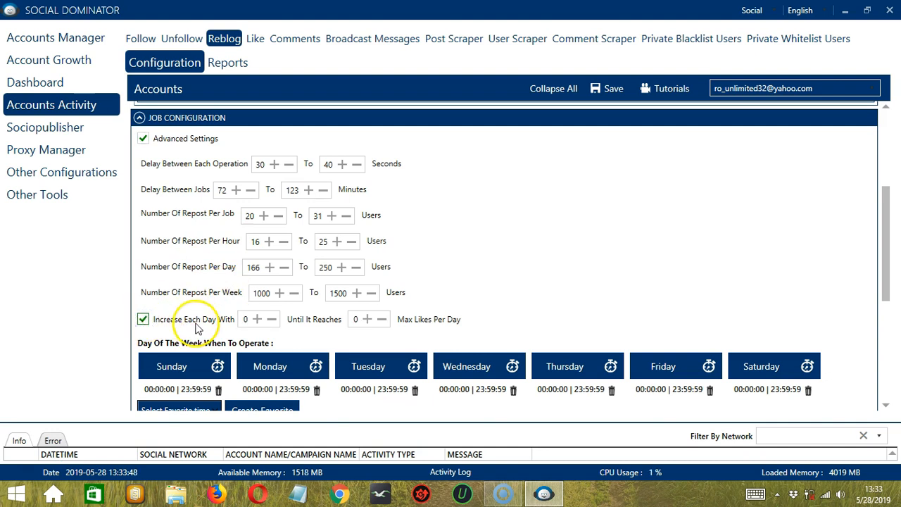
{"action": "mouse_move", "coordinate": [327, 340]}
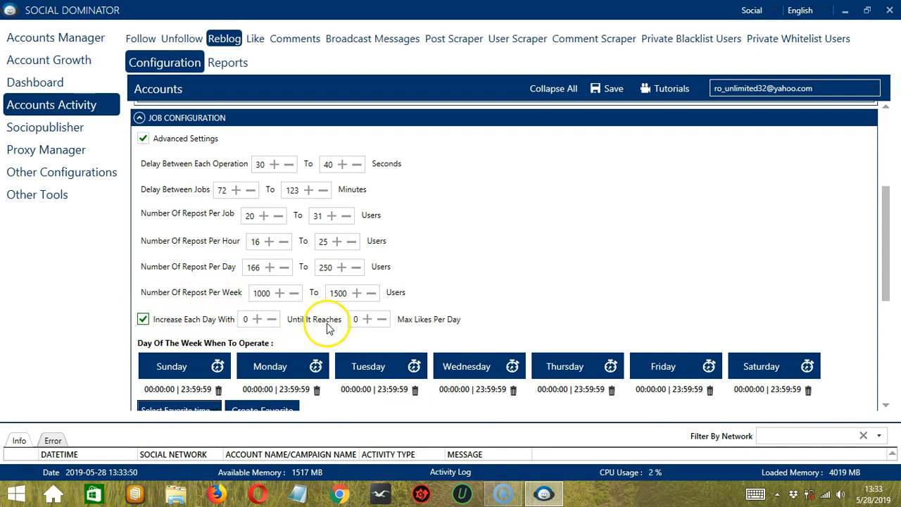
{"action": "mouse_move", "coordinate": [385, 335]}
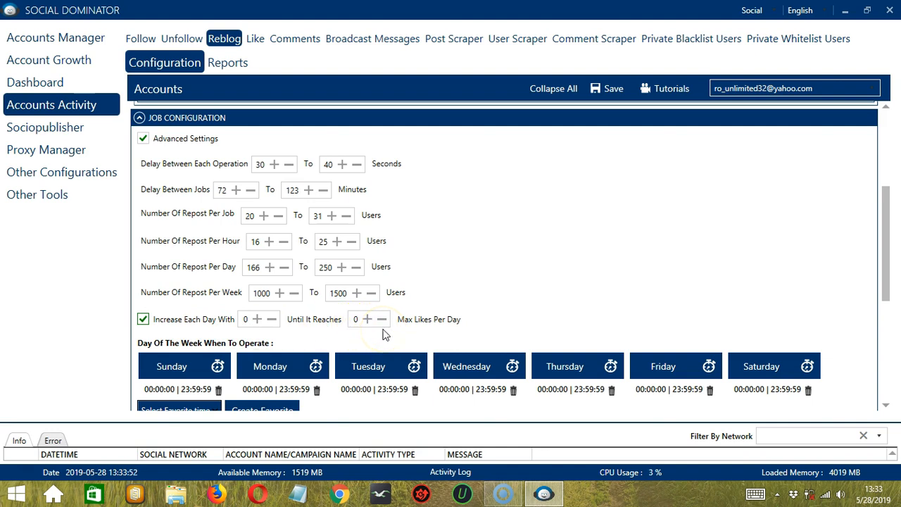
{"action": "mouse_move", "coordinate": [748, 317]}
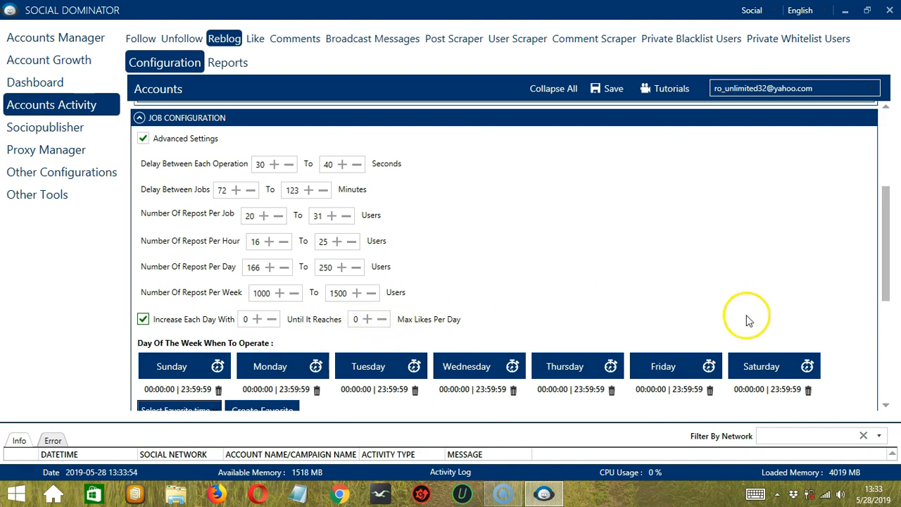
Split Monday's schedule into intervals 12:00:00 AM–1:59:59 AM and 2:00:00 AM–11:59:59 PM
{"action": "scroll", "scroll_direction": "down", "scroll_amount": 3}
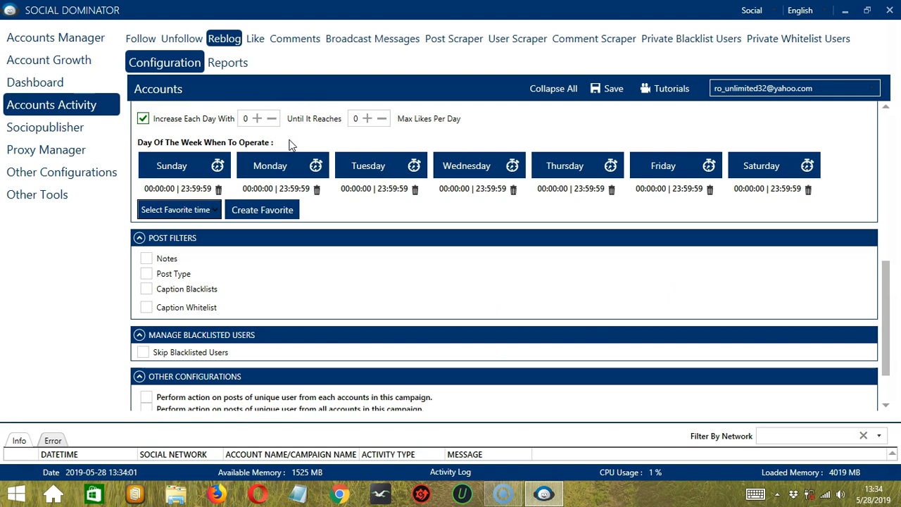
{"action": "mouse_move", "coordinate": [297, 144]}
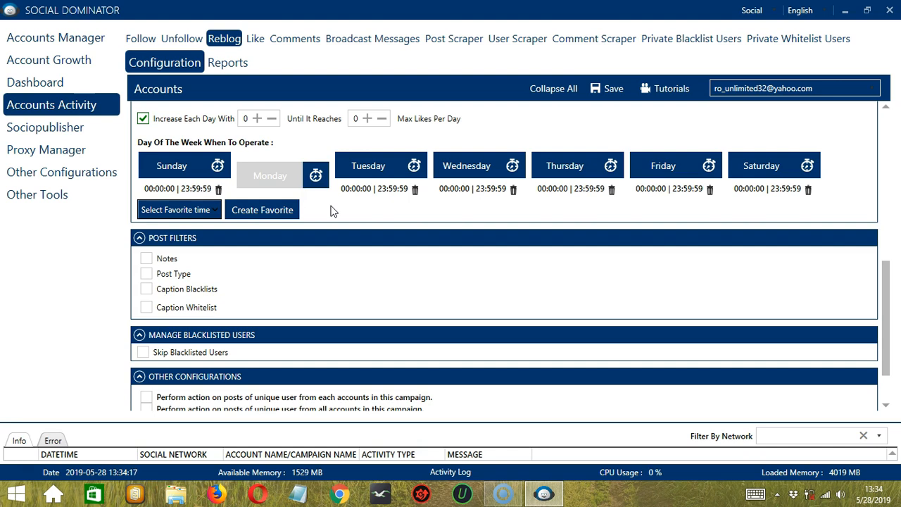
{"action": "left_click", "coordinate": [270, 175]}
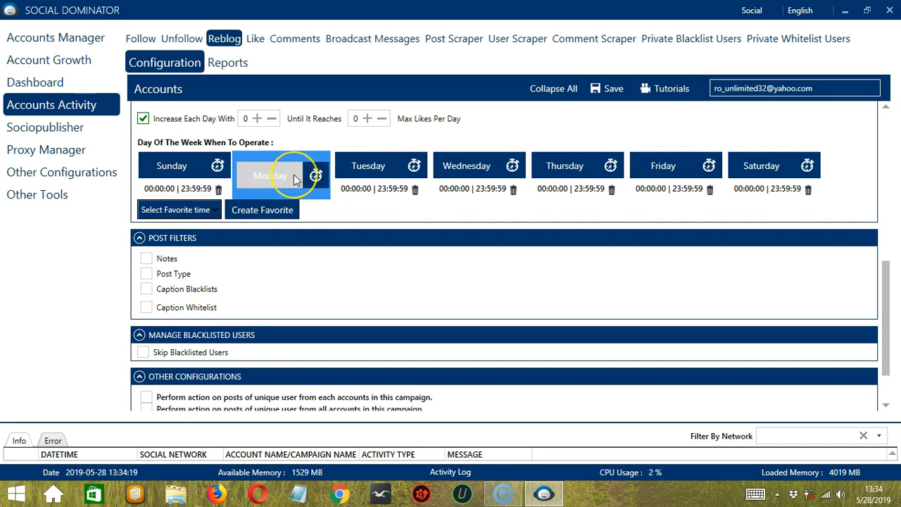
{"action": "left_click", "coordinate": [315, 175]}
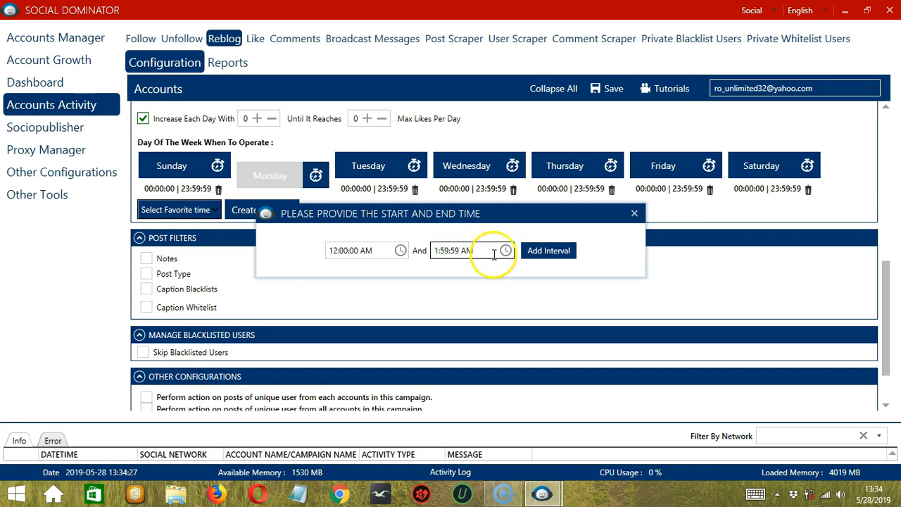
{"action": "left_click", "coordinate": [548, 251]}
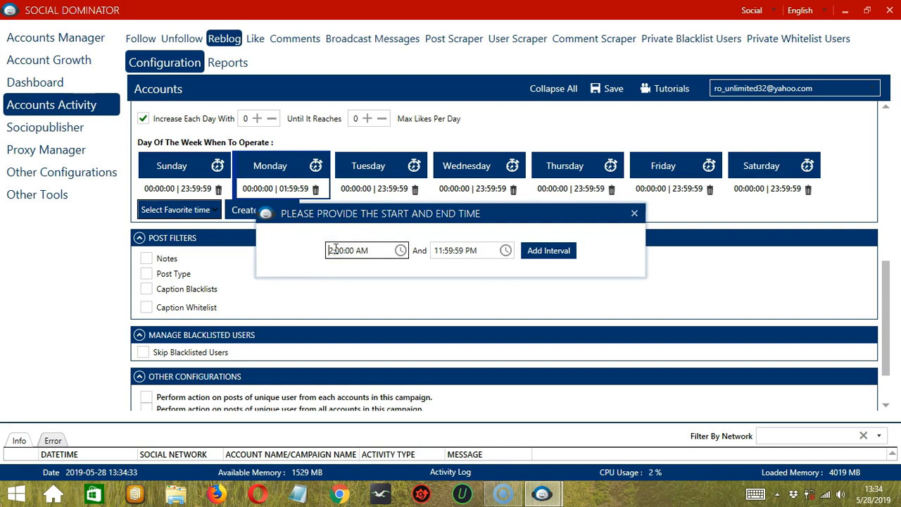
{"action": "left_click", "coordinate": [549, 250]}
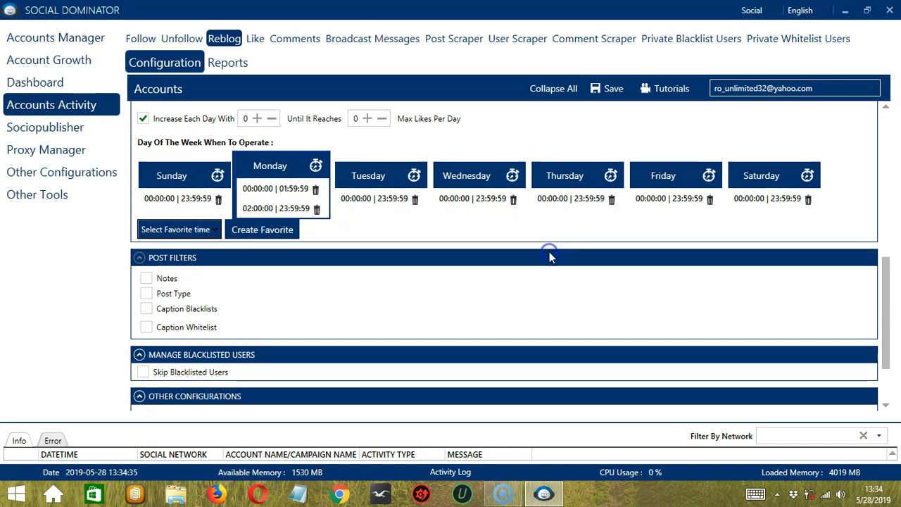
{"action": "left_click", "coordinate": [279, 188]}
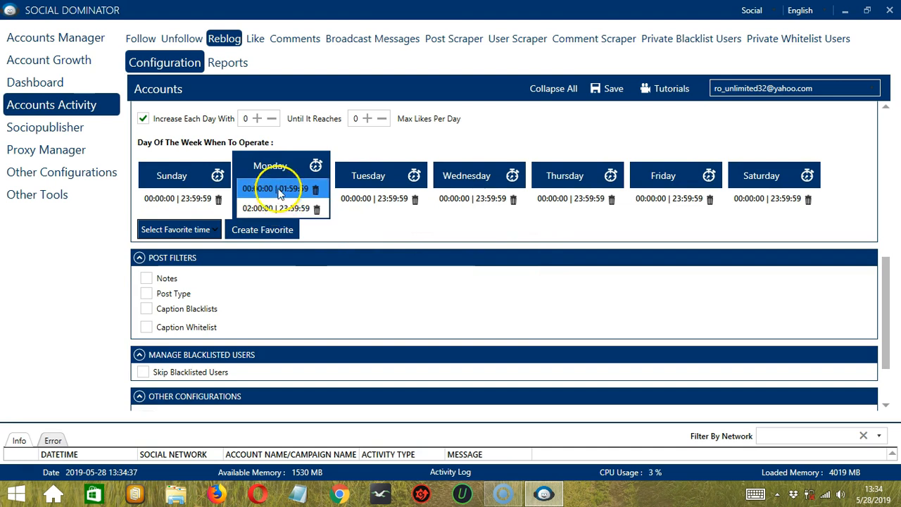
{"action": "mouse_move", "coordinate": [366, 235]}
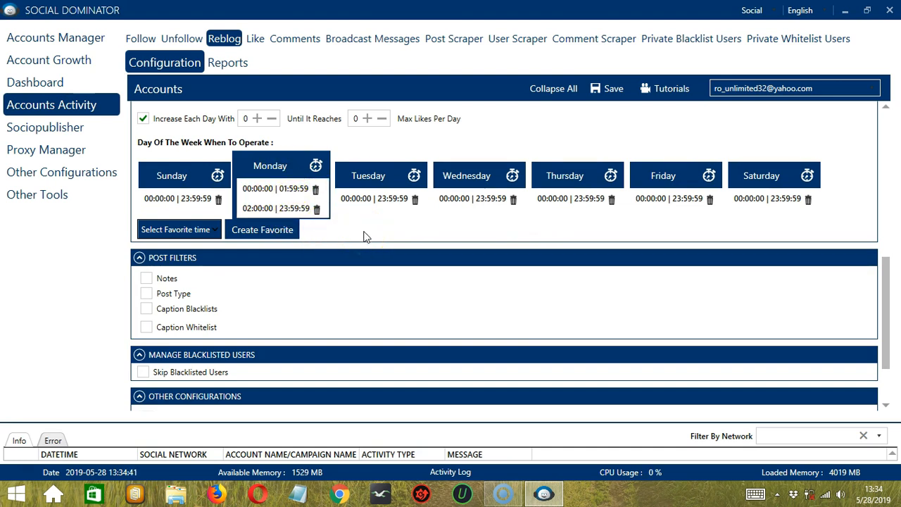
Save Monday's two-interval schedule as the favorite time 'Tumblr Reblog'
{"action": "left_click", "coordinate": [262, 229]}
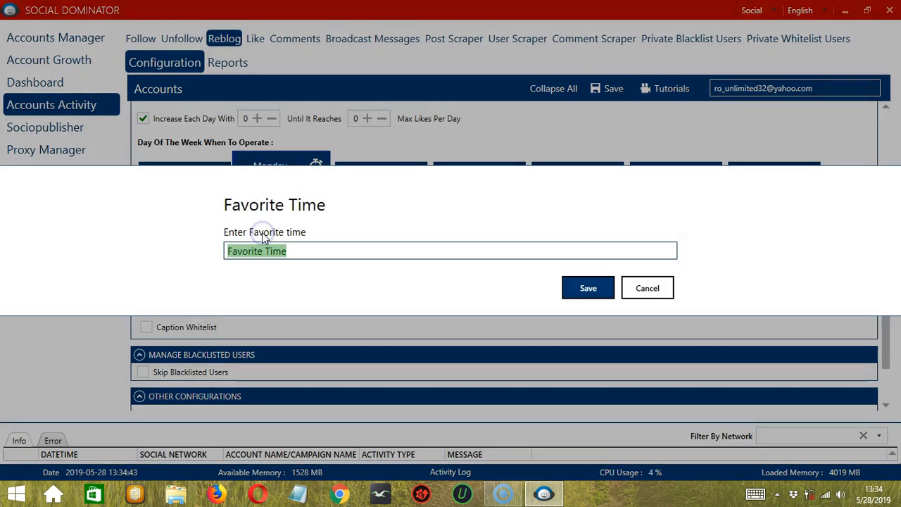
{"action": "type", "text": "Tumblr Reblog"}
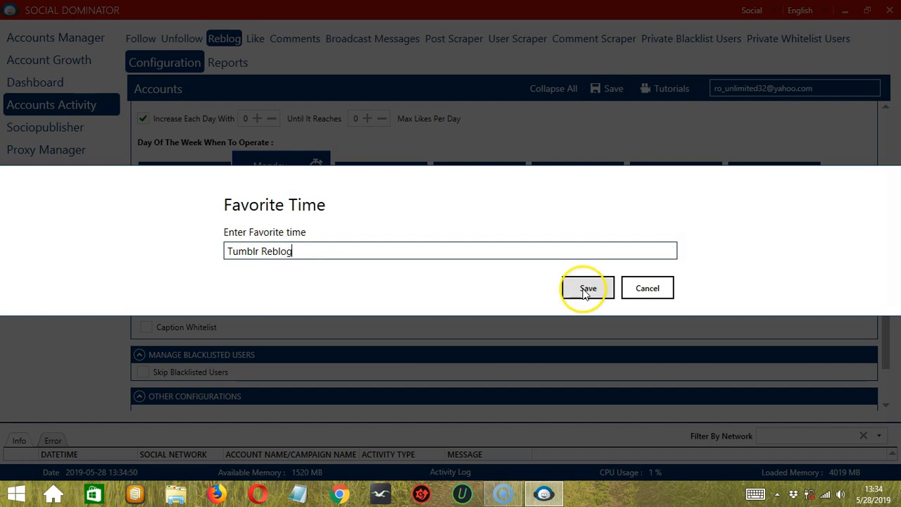
{"action": "left_click", "coordinate": [588, 287]}
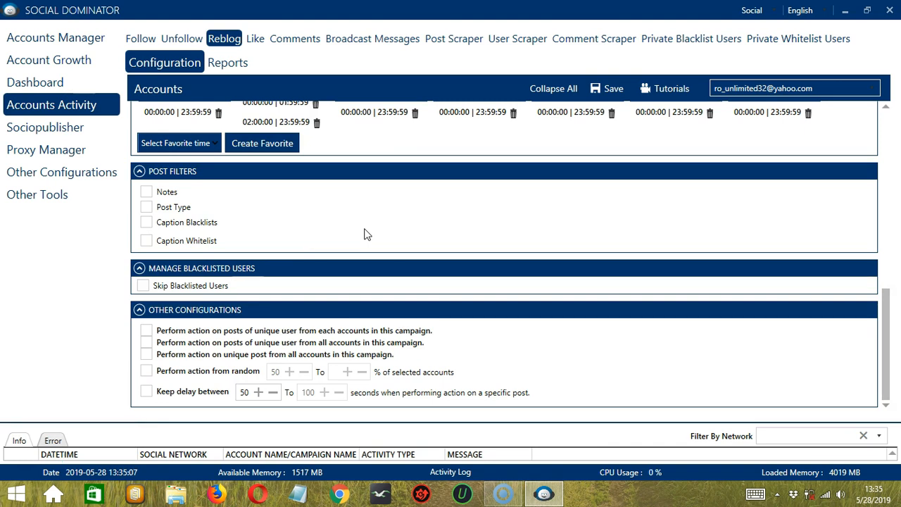
Enable the 10–20 notes filter and set Post Type to ignore videos
{"action": "left_click", "coordinate": [146, 194]}
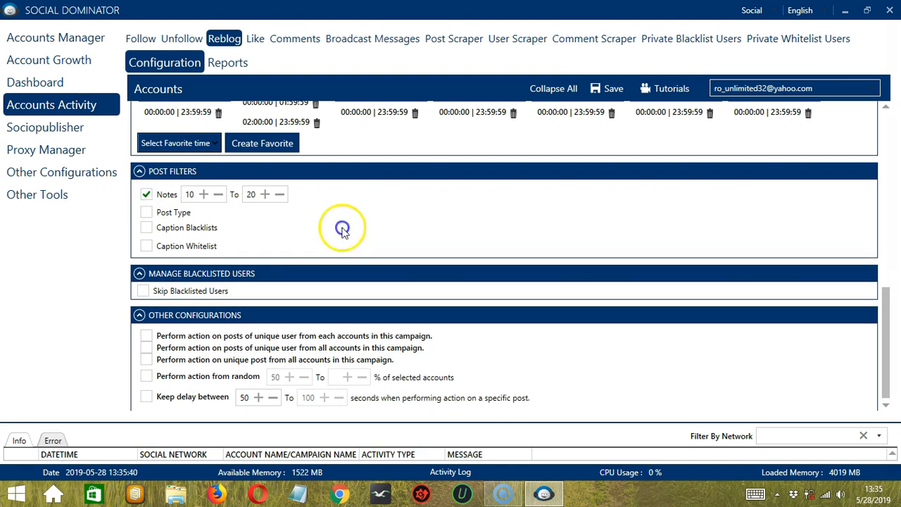
{"action": "left_click", "coordinate": [146, 212]}
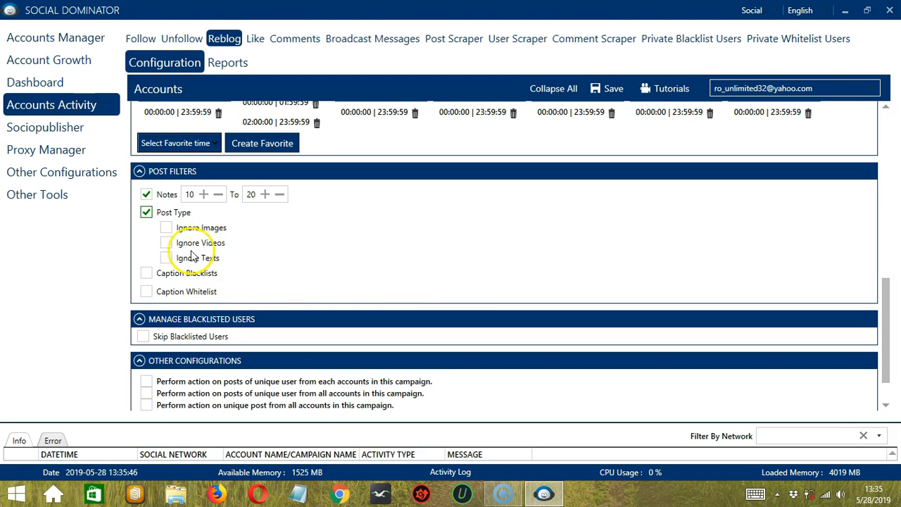
{"action": "left_click", "coordinate": [166, 242]}
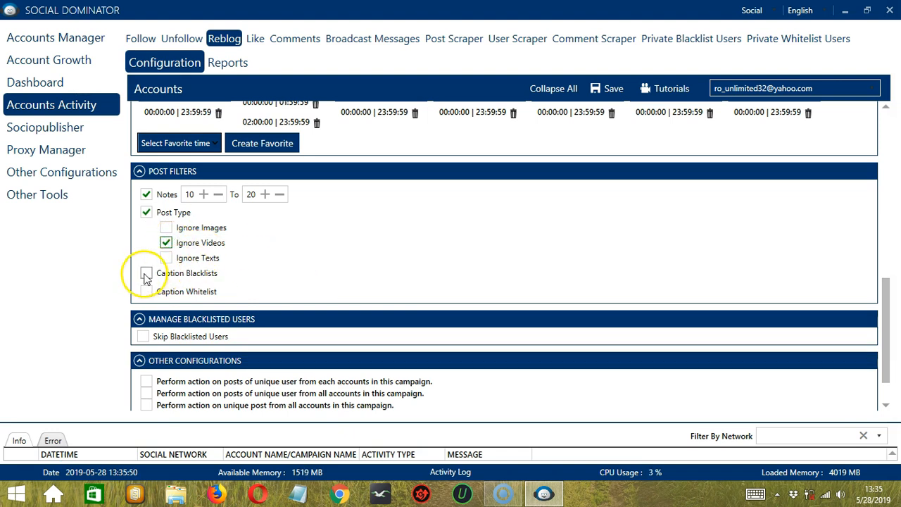
Turn on Caption Blacklists and enter 'politics' as a blacklisted word
{"action": "left_click", "coordinate": [147, 273]}
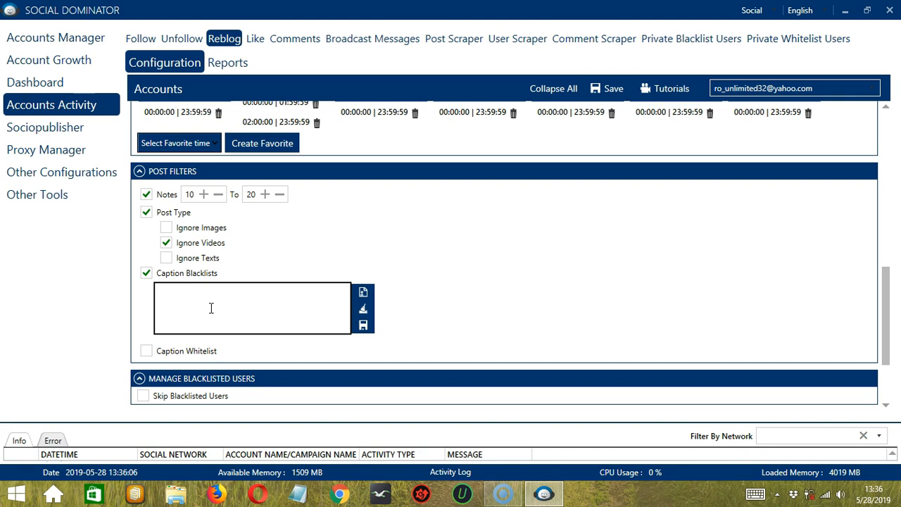
{"action": "type", "text": "politics"}
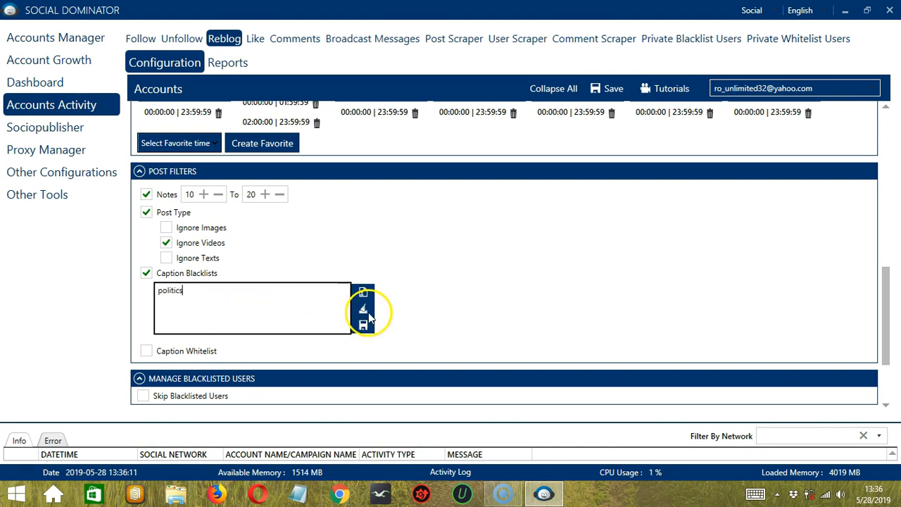
{"action": "left_click", "coordinate": [363, 309]}
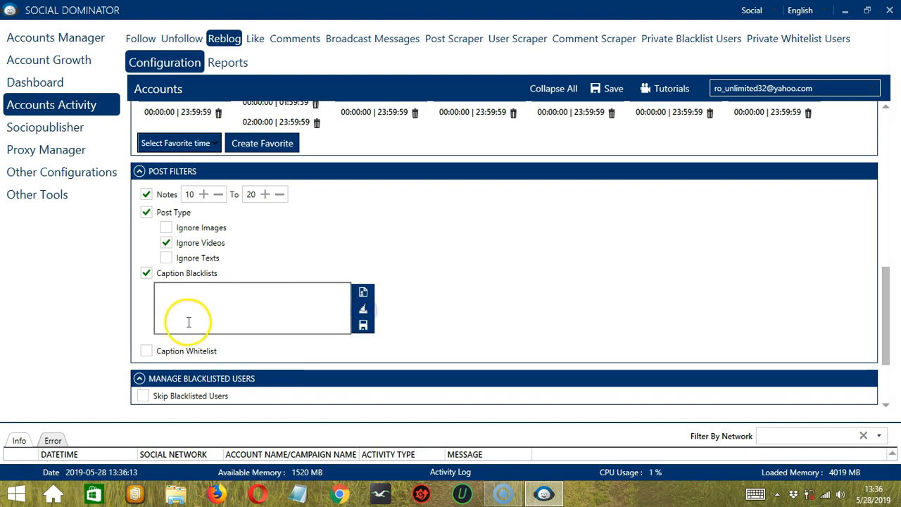
{"action": "mouse_move", "coordinate": [362, 290]}
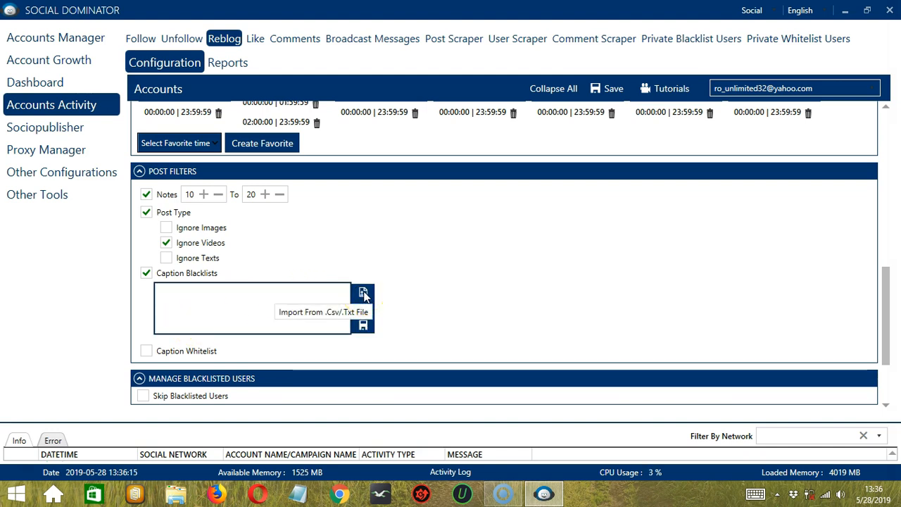
Import blacklist.txt from the Desktop into the caption blacklist
{"action": "left_click", "coordinate": [364, 294]}
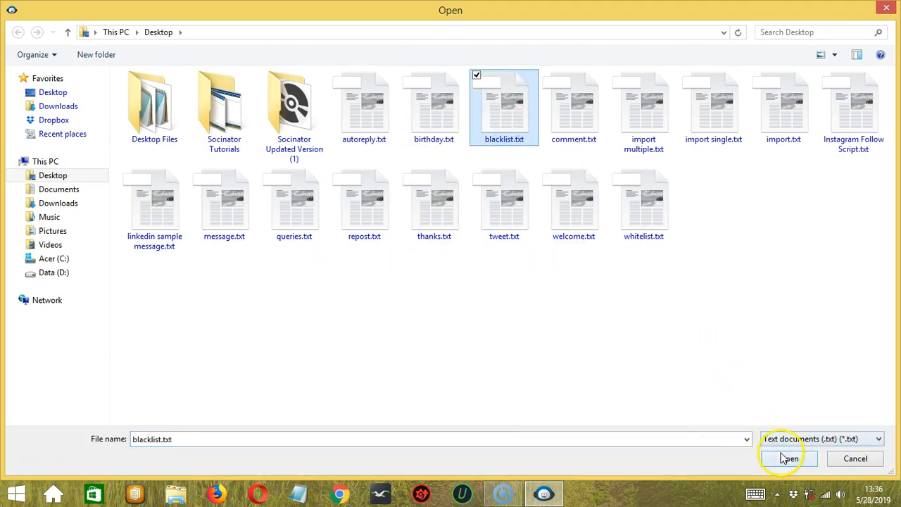
{"action": "left_click", "coordinate": [789, 459]}
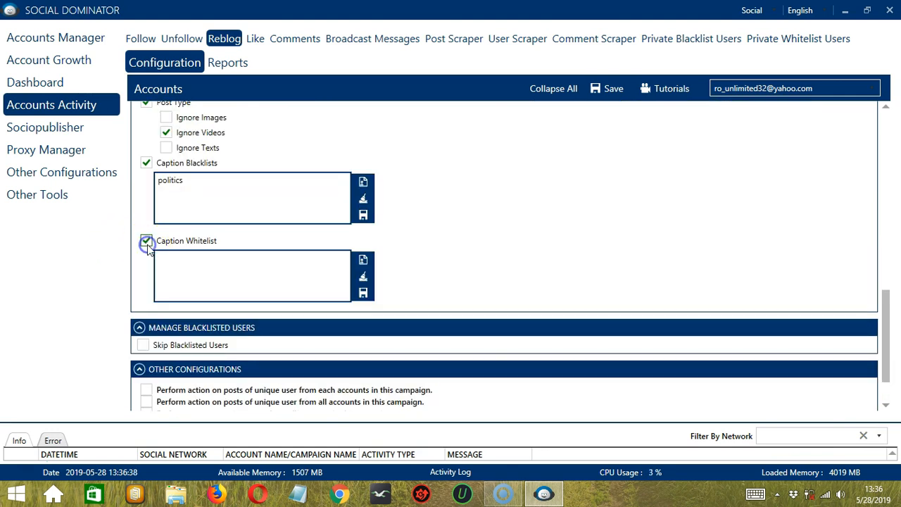
Enable the caption whitelist with the word 'cats'
{"action": "left_click", "coordinate": [146, 240]}
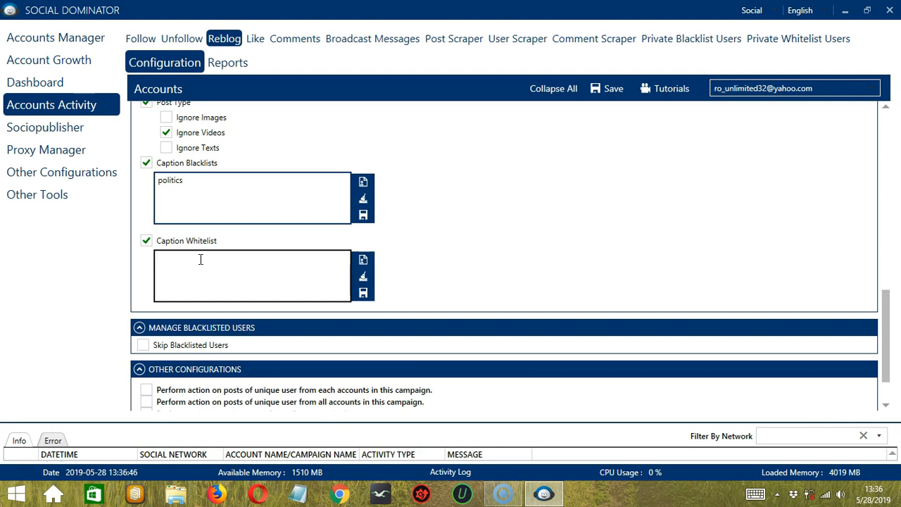
{"action": "type", "text": "cats"}
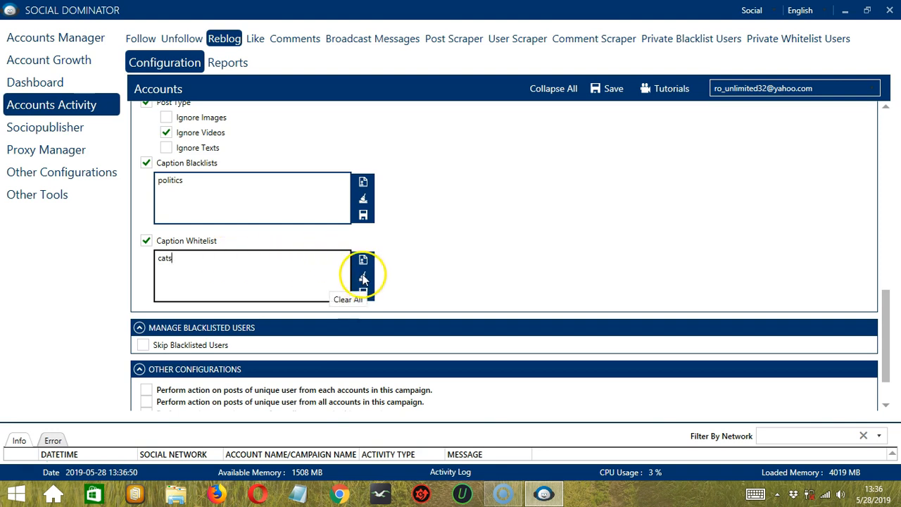
{"action": "mouse_move", "coordinate": [383, 295]}
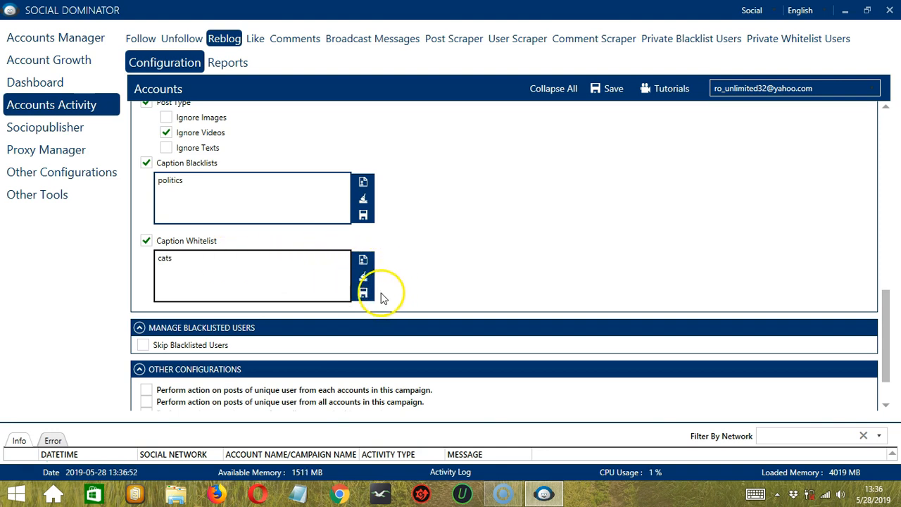
{"action": "scroll", "scroll_direction": "down", "scroll_amount": 3}
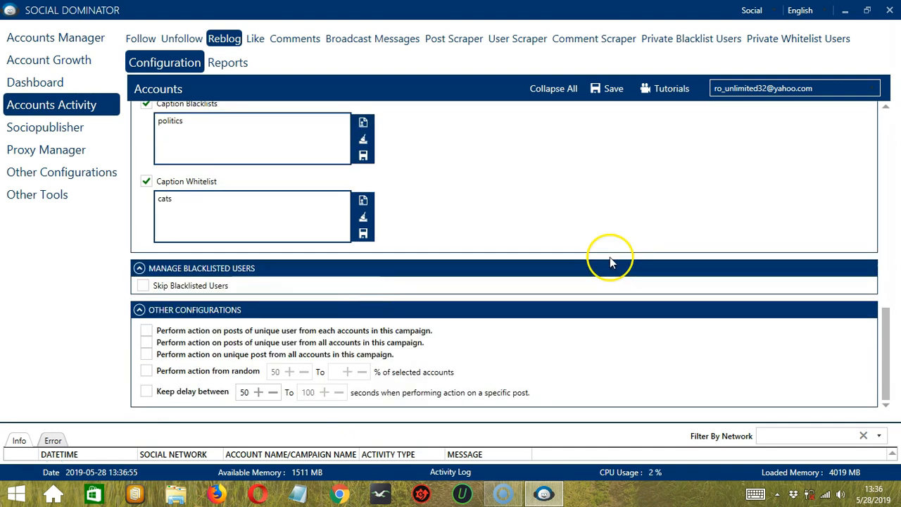
{"action": "mouse_move", "coordinate": [328, 284]}
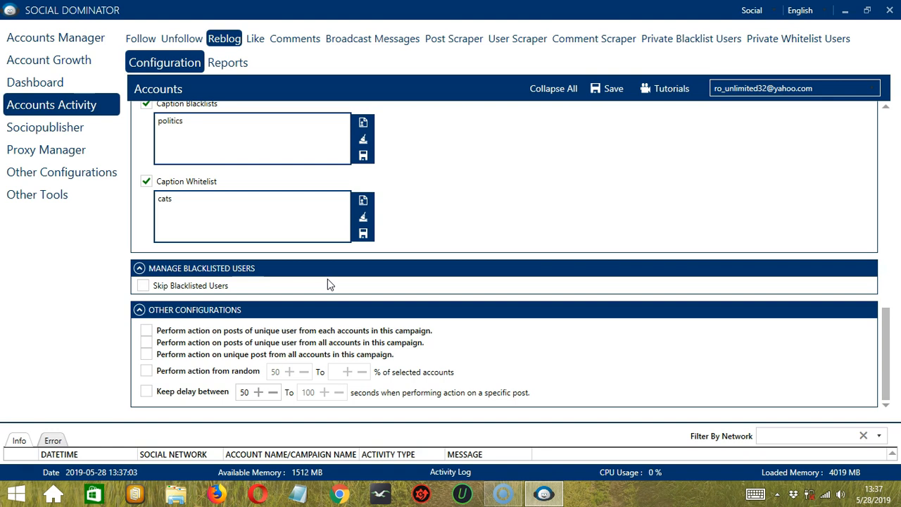
{"action": "mouse_move", "coordinate": [326, 291]}
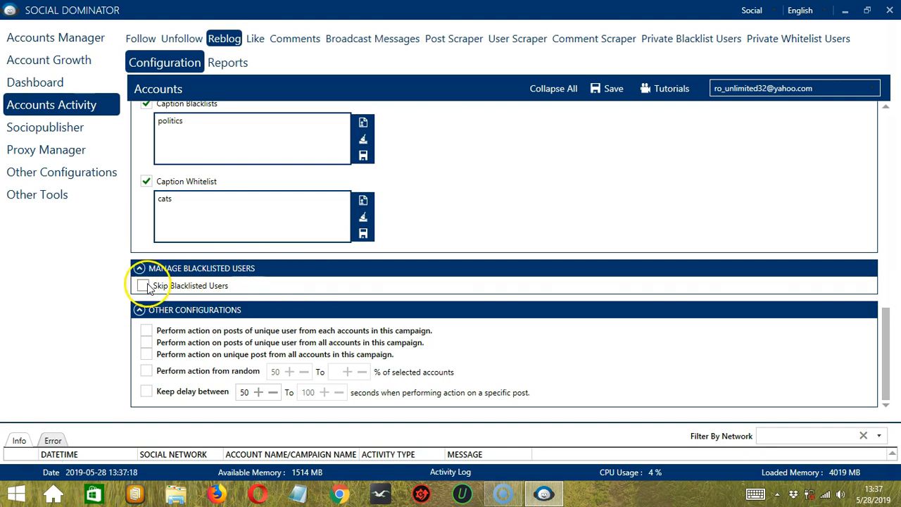
Skip blacklisted users by checking them against the private blacklist
{"action": "left_click", "coordinate": [147, 286]}
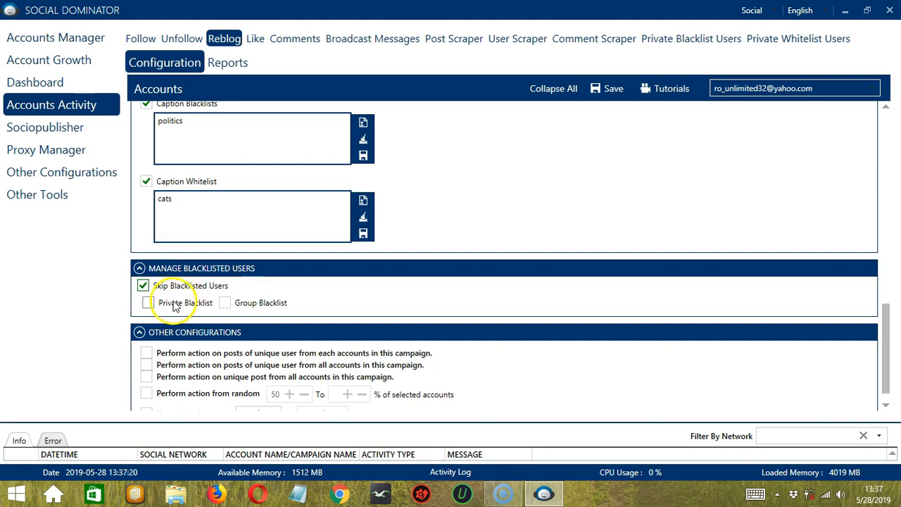
{"action": "left_click", "coordinate": [146, 303]}
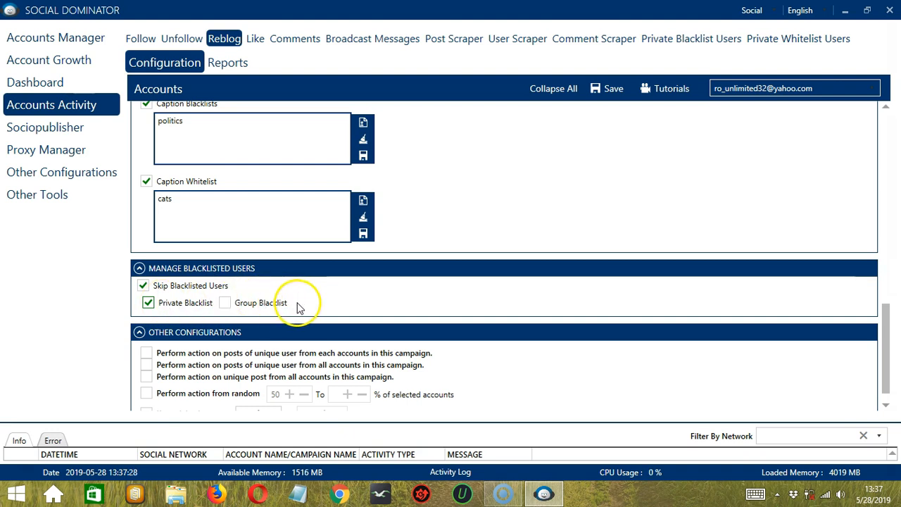
{"action": "scroll", "scroll_direction": "down", "scroll_amount": 3}
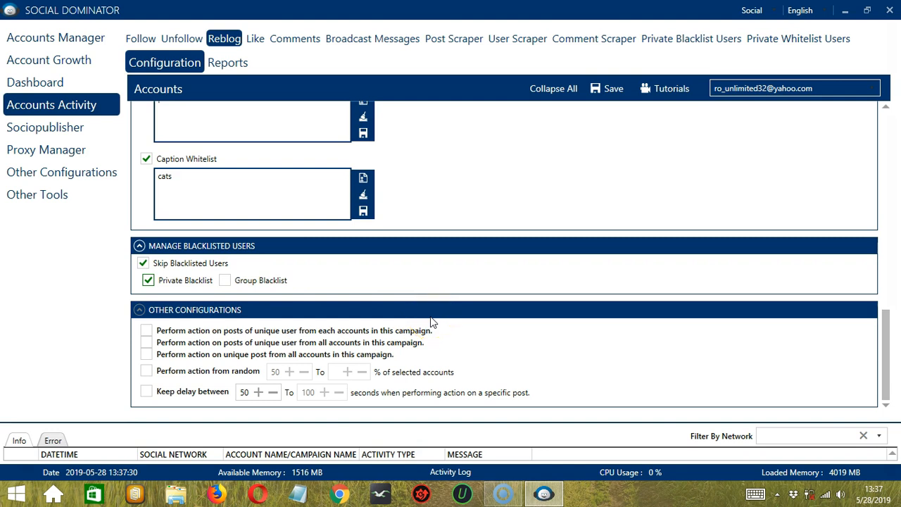
Enable unique users per account and overall, unique posts, random accounts, and post delays
{"action": "left_click", "coordinate": [147, 331]}
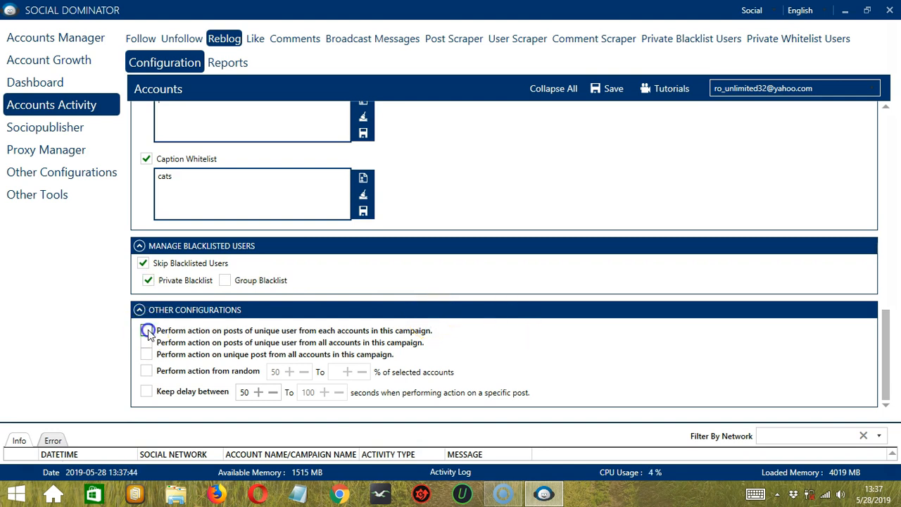
{"action": "left_click", "coordinate": [145, 330]}
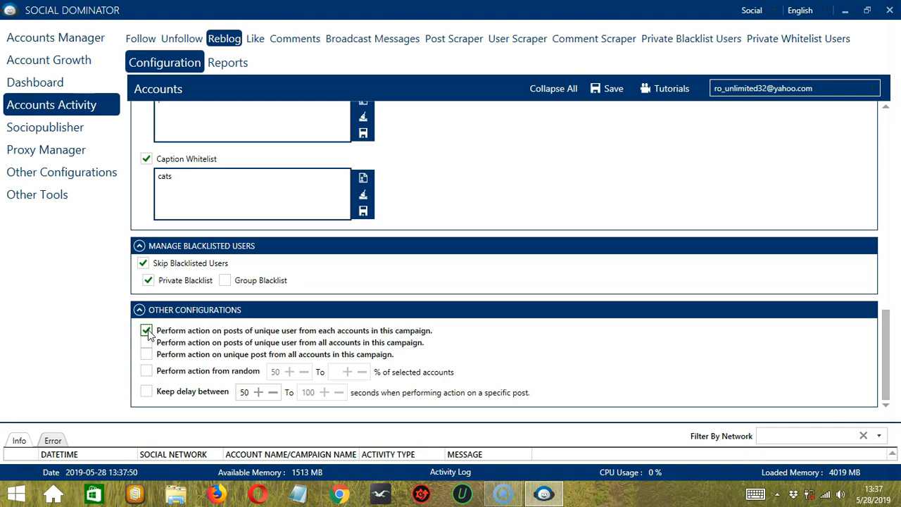
{"action": "left_click", "coordinate": [146, 342]}
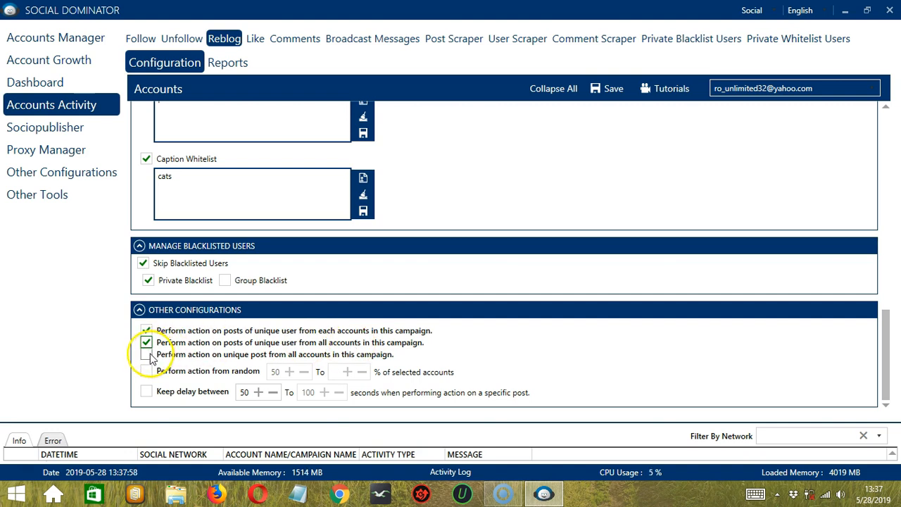
{"action": "left_click", "coordinate": [147, 354]}
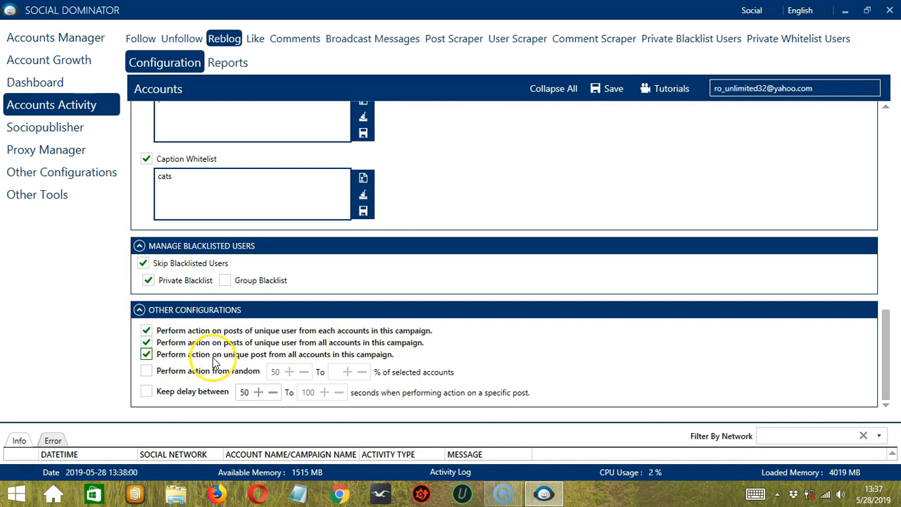
{"action": "mouse_move", "coordinate": [252, 358]}
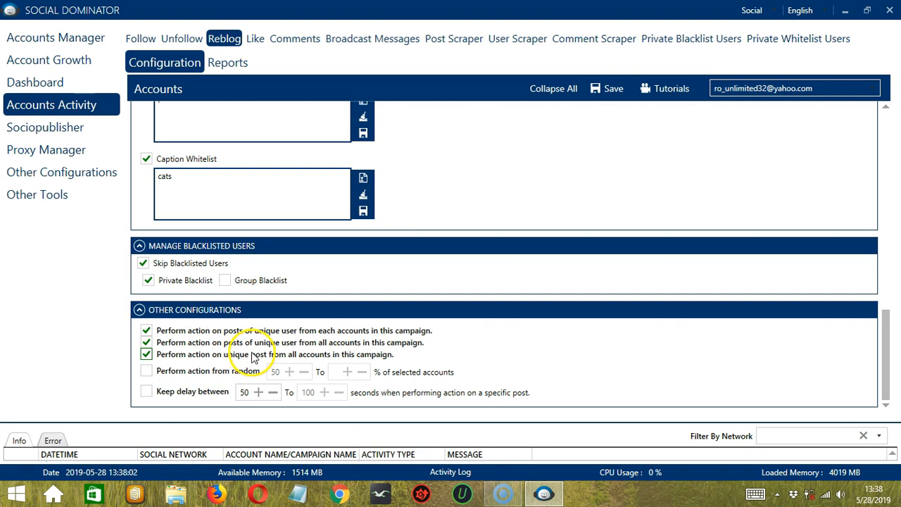
{"action": "mouse_move", "coordinate": [370, 360]}
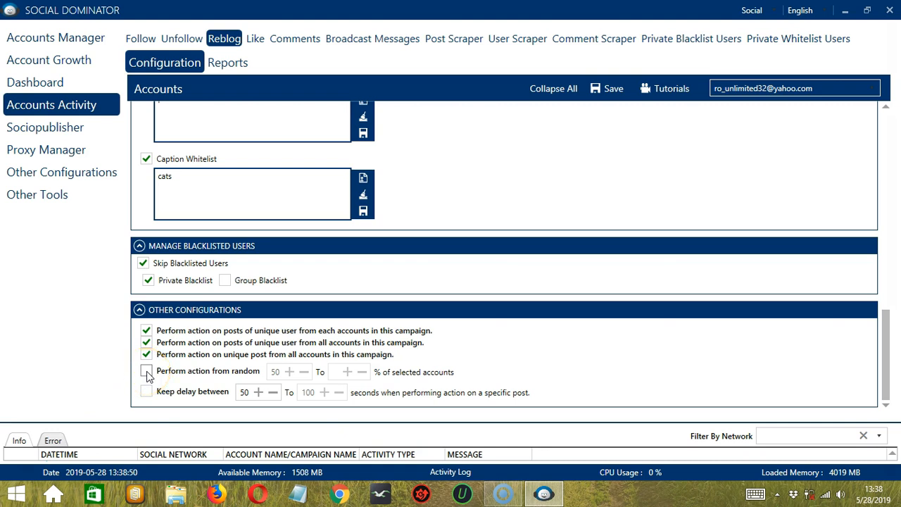
{"action": "left_click", "coordinate": [147, 371]}
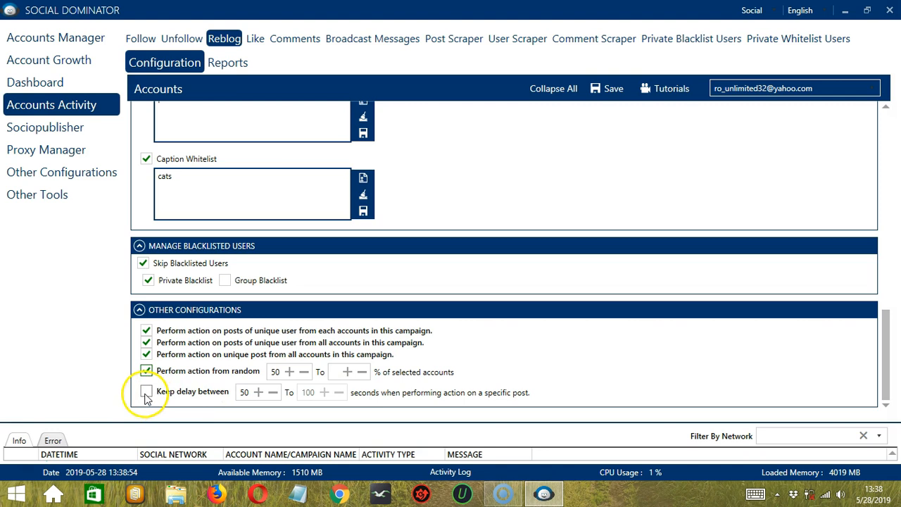
{"action": "left_click", "coordinate": [146, 391]}
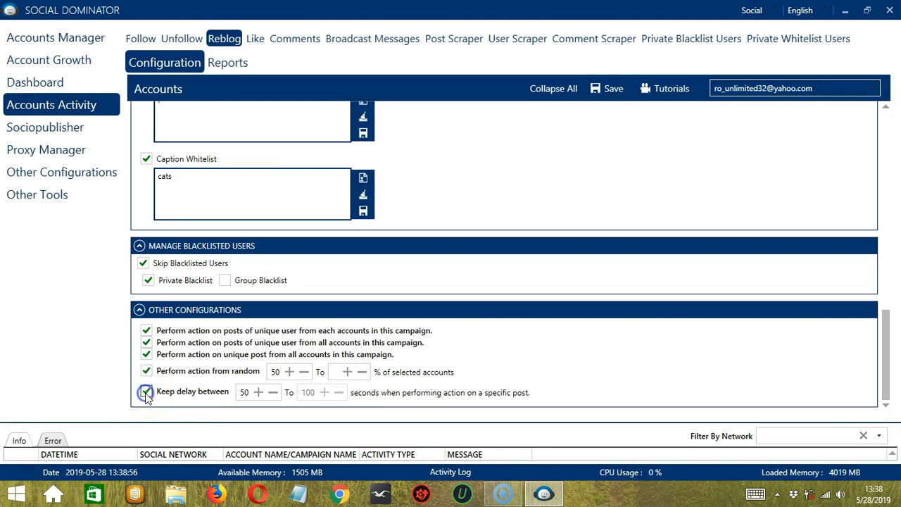
{"action": "left_click", "coordinate": [146, 391]}
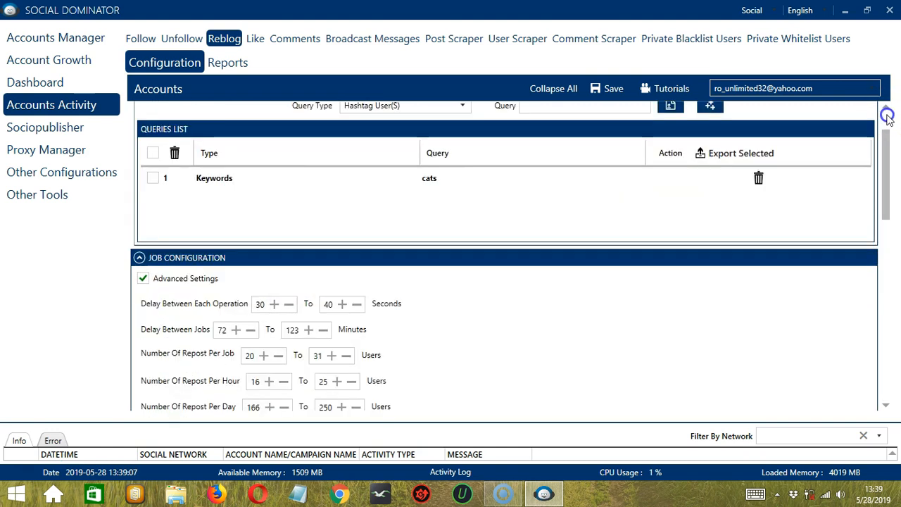
Save the Reblog configuration and switch the activity status to Active
{"action": "left_click", "coordinate": [613, 88]}
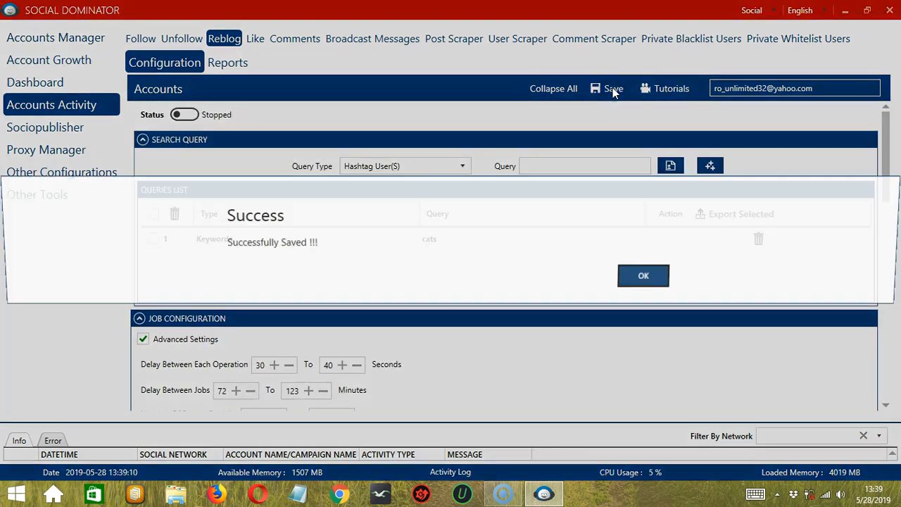
{"action": "left_click", "coordinate": [643, 275]}
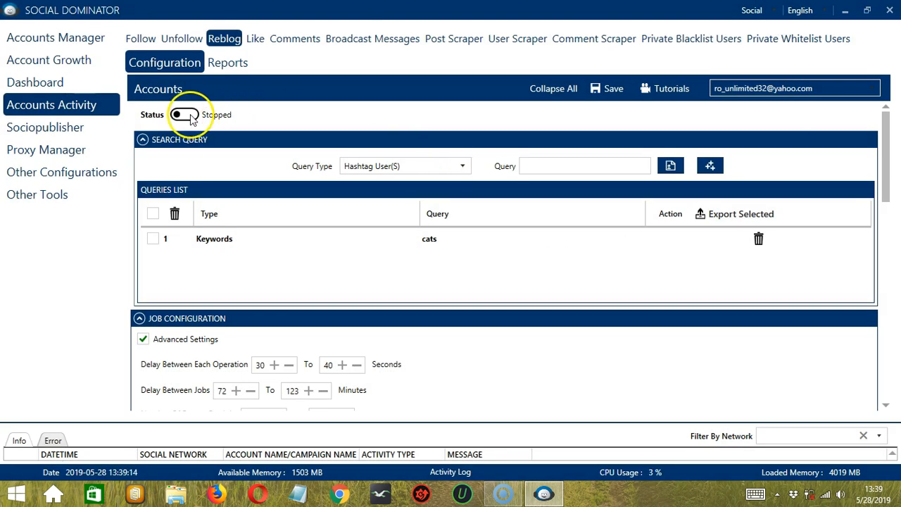
{"action": "left_click", "coordinate": [184, 114]}
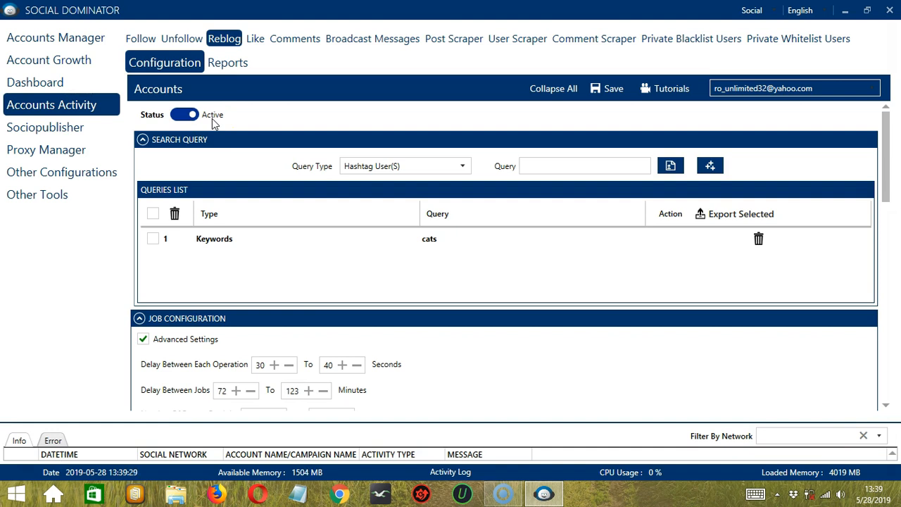
{"action": "mouse_move", "coordinate": [381, 133]}
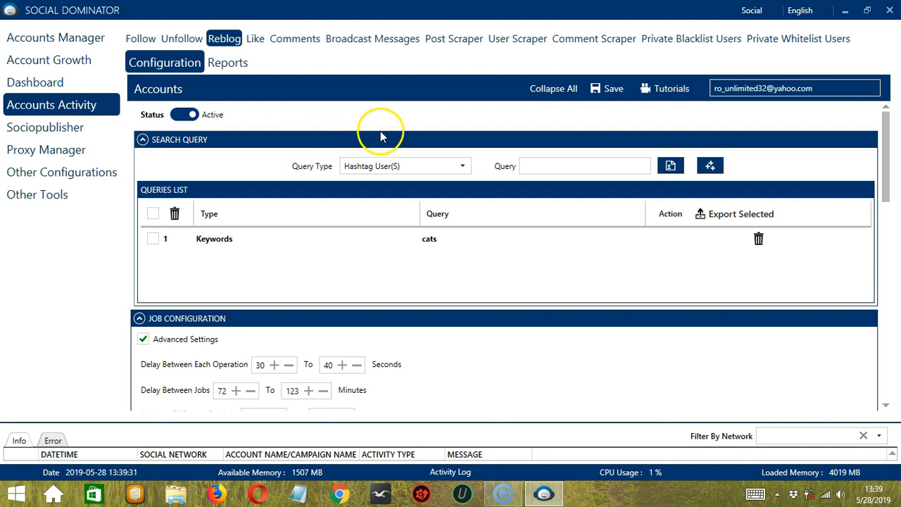
{"action": "mouse_move", "coordinate": [774, 15]}
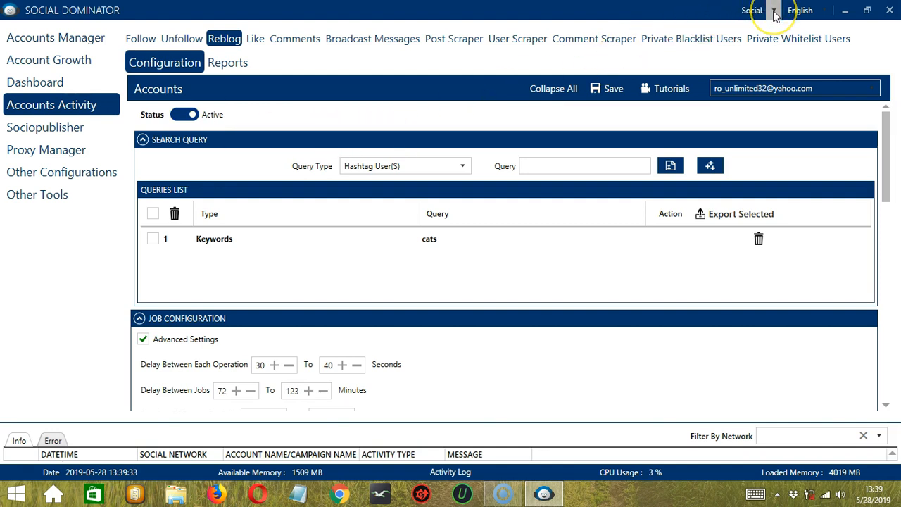
Choose Tumblr from the social network dropdown
{"action": "left_click", "coordinate": [768, 10]}
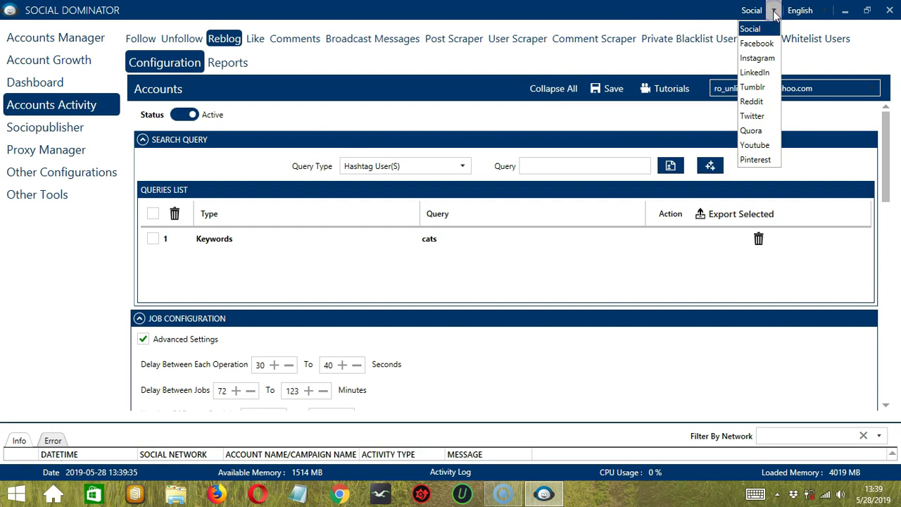
{"action": "mouse_move", "coordinate": [766, 87]}
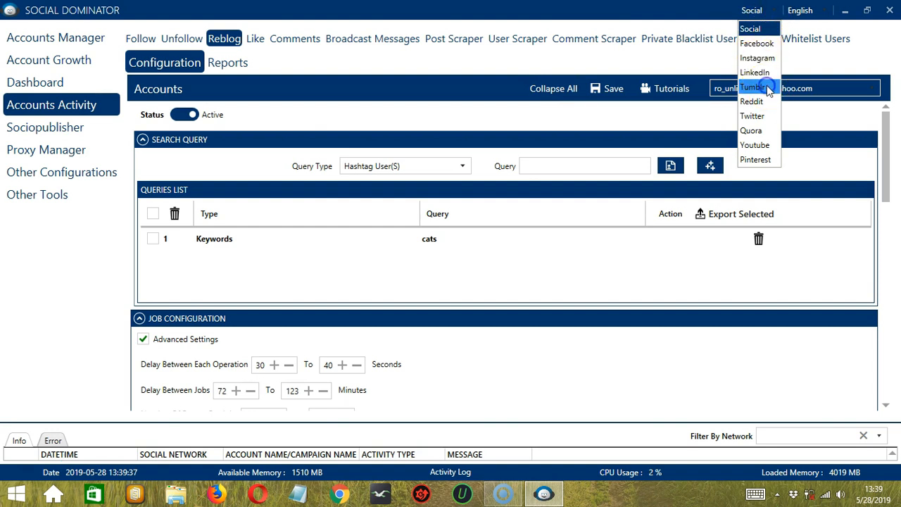
{"action": "left_click", "coordinate": [757, 88]}
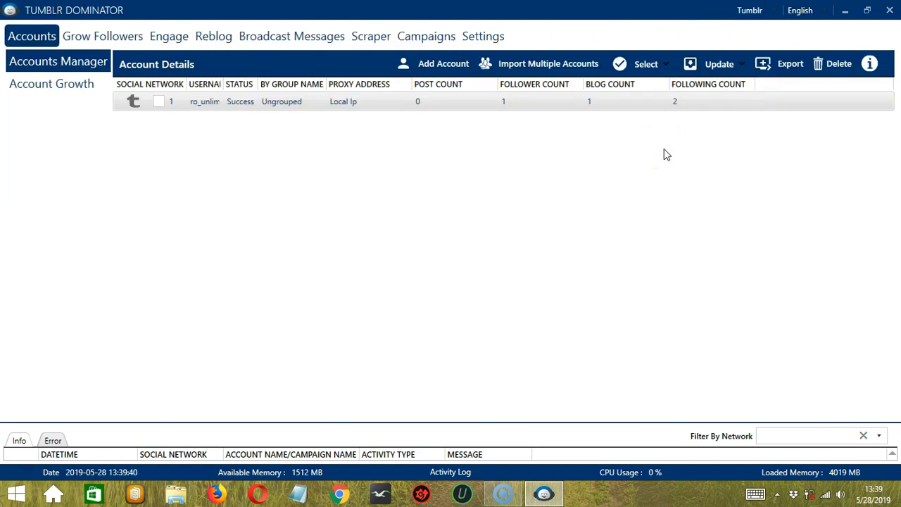
{"action": "mouse_move", "coordinate": [227, 37]}
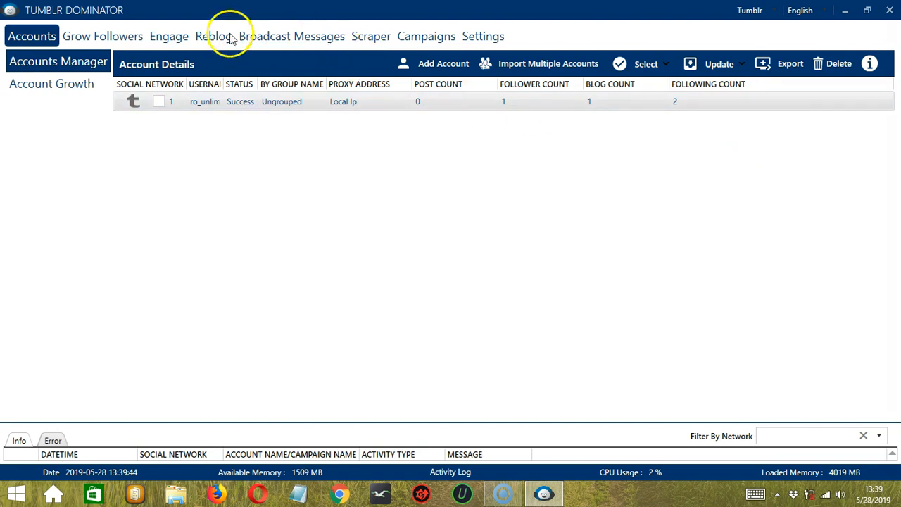
Start a Reblog campaign with keyword 'cats' and a Post Type filter ignoring videos
{"action": "left_click", "coordinate": [214, 36]}
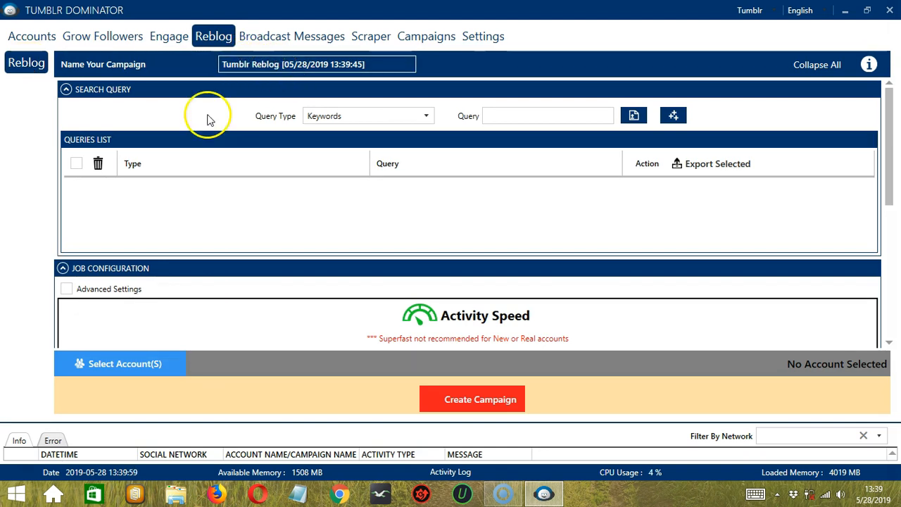
{"action": "mouse_move", "coordinate": [405, 136]}
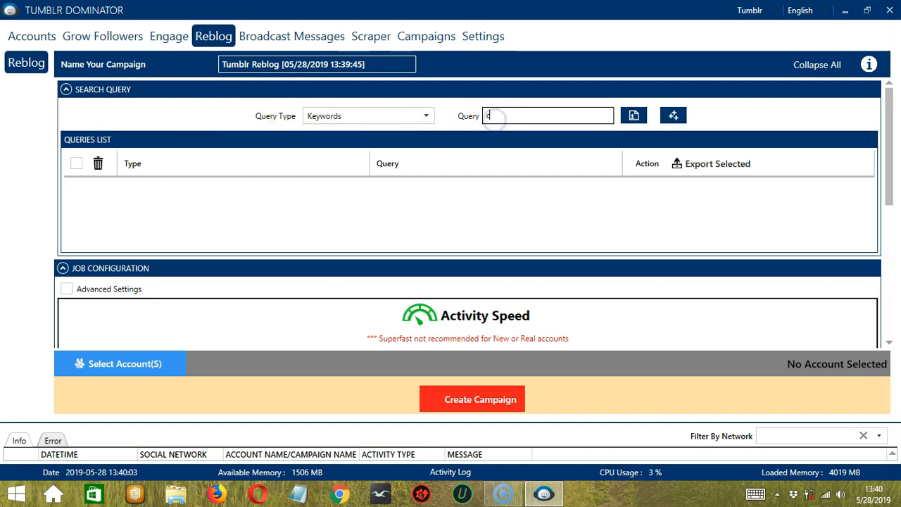
{"action": "type", "text": "cats"}
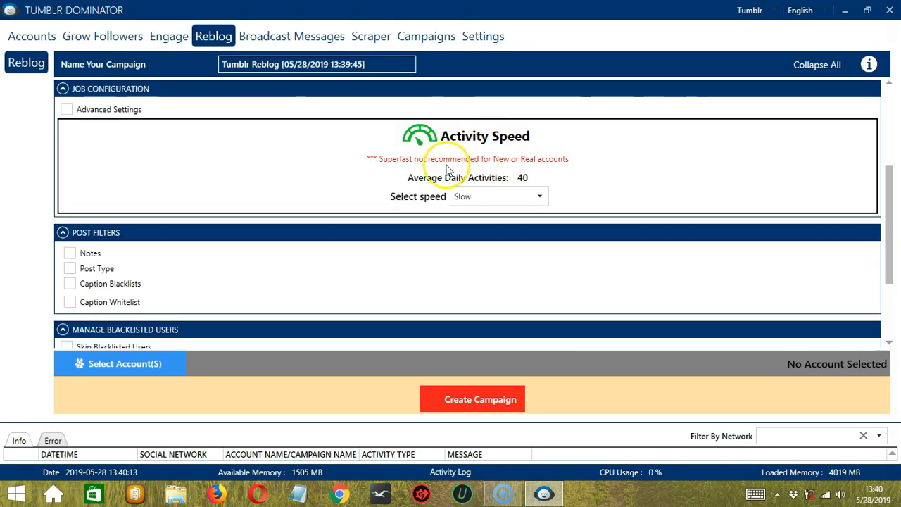
{"action": "mouse_move", "coordinate": [445, 195]}
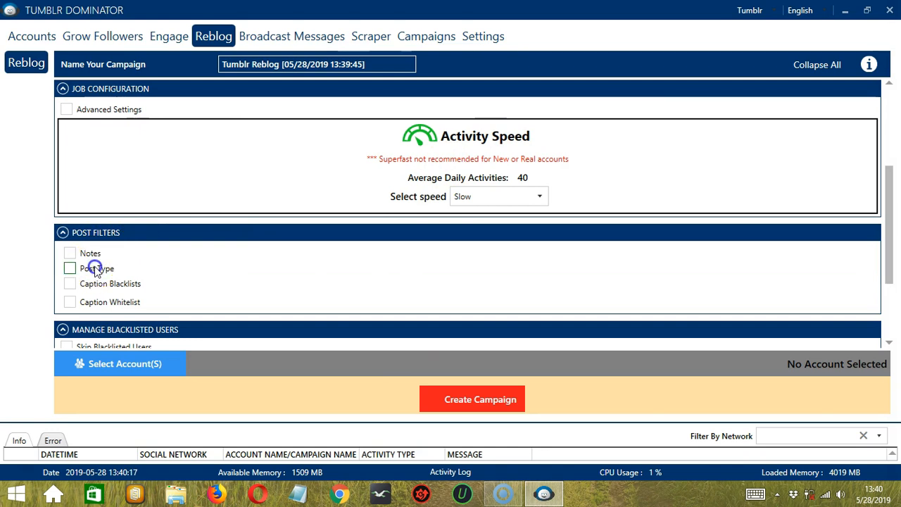
{"action": "left_click", "coordinate": [67, 269]}
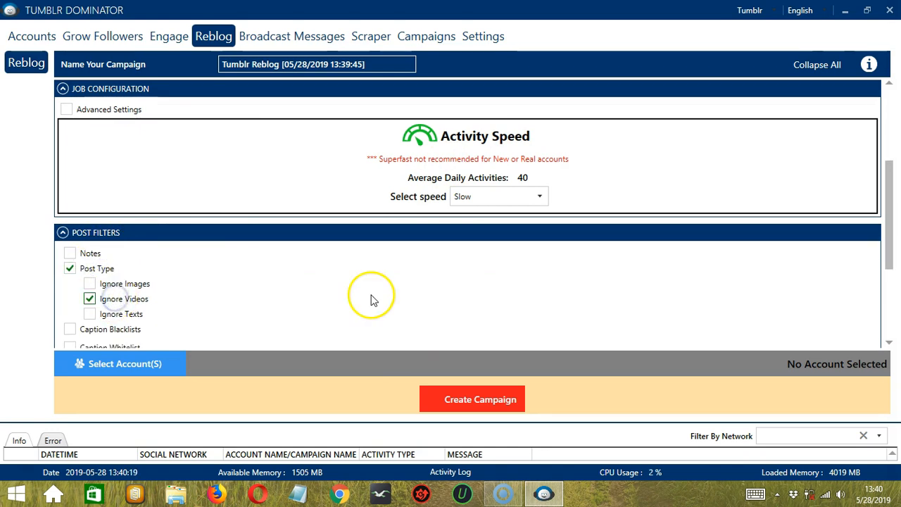
{"action": "scroll", "scroll_direction": "down", "scroll_amount": 3}
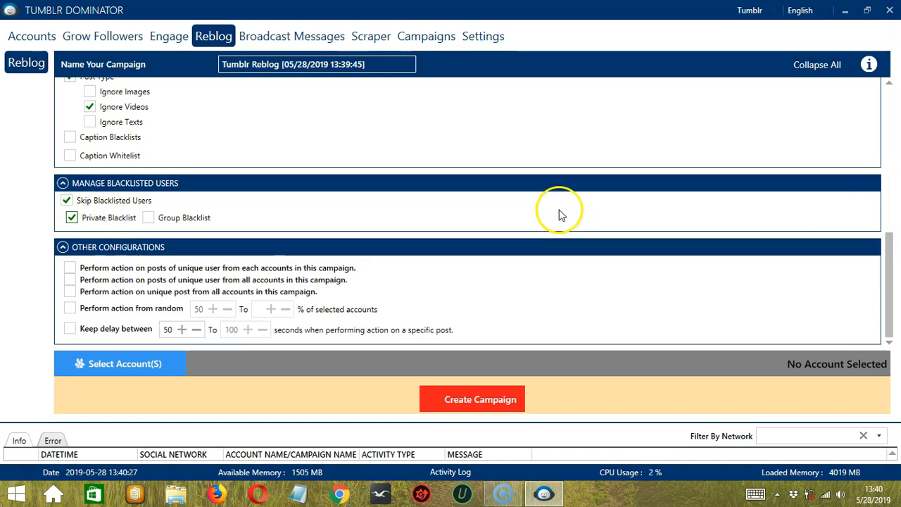
{"action": "mouse_move", "coordinate": [435, 264]}
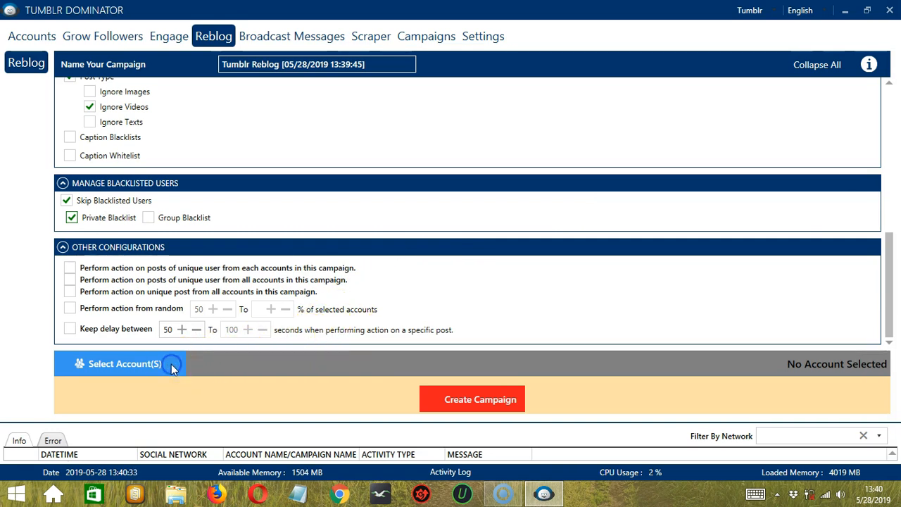
Select the only Tumblr account for the reblog campaign
{"action": "left_click", "coordinate": [173, 369]}
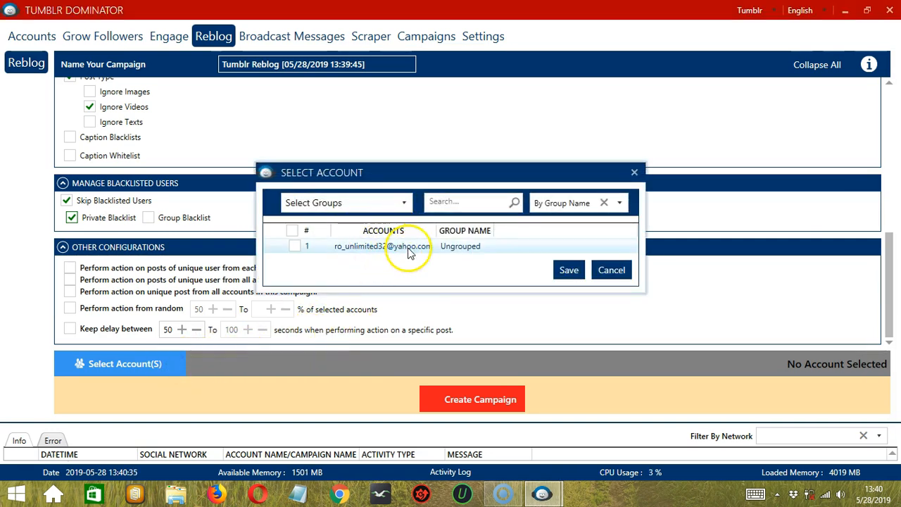
{"action": "mouse_move", "coordinate": [366, 289]}
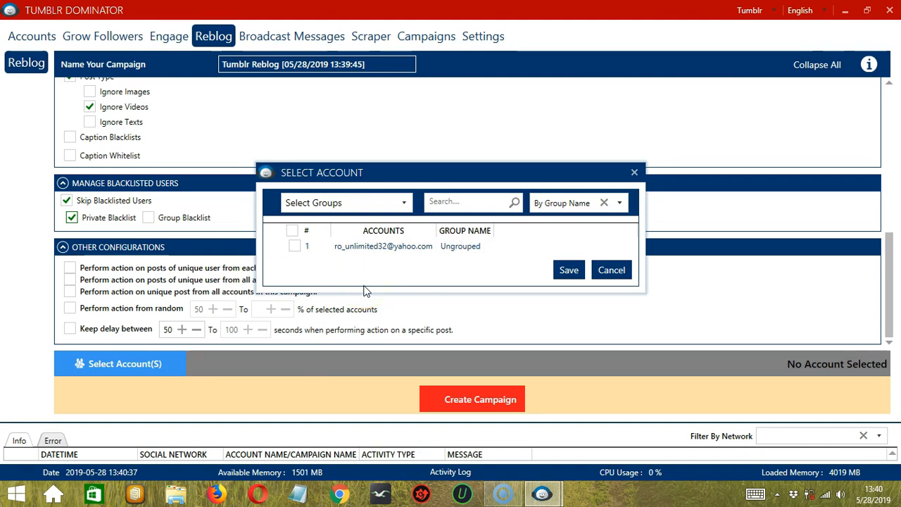
{"action": "left_click", "coordinate": [293, 246]}
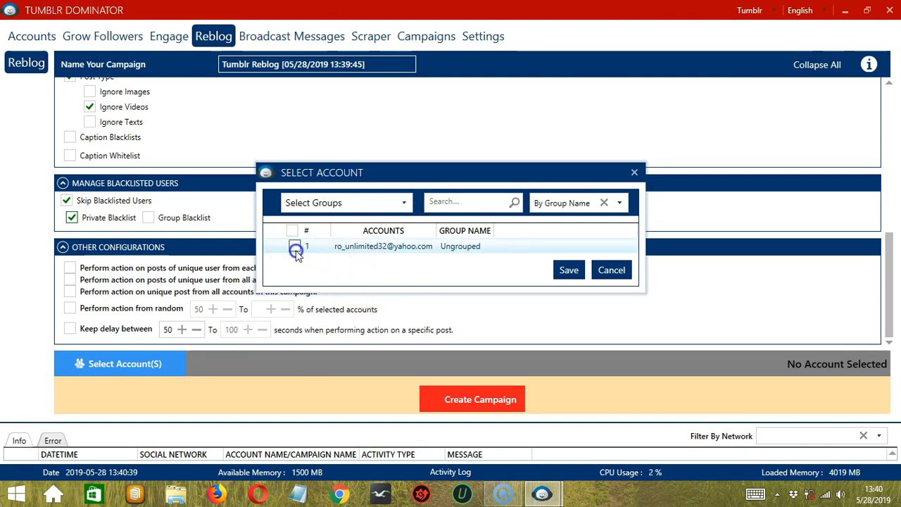
{"action": "left_click", "coordinate": [569, 270]}
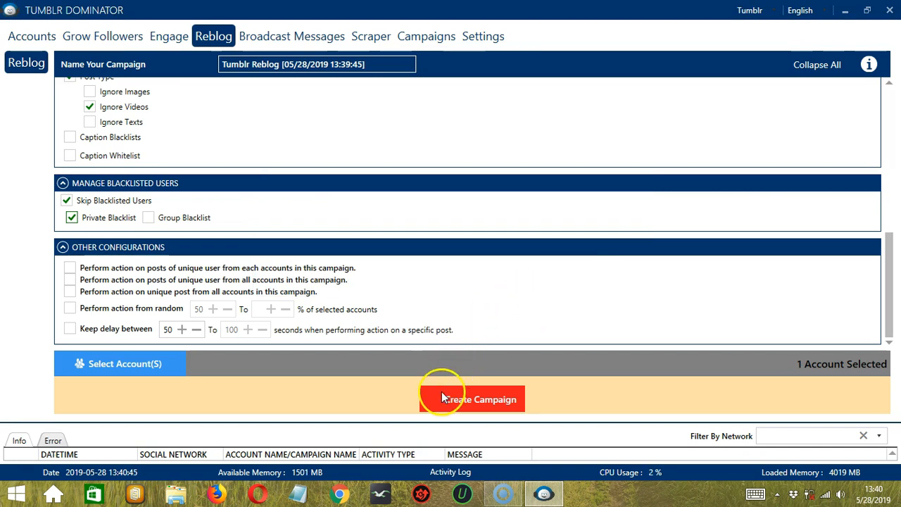
Create the campaign, selecting all accounts and confirming the settings override
{"action": "left_click", "coordinate": [471, 398]}
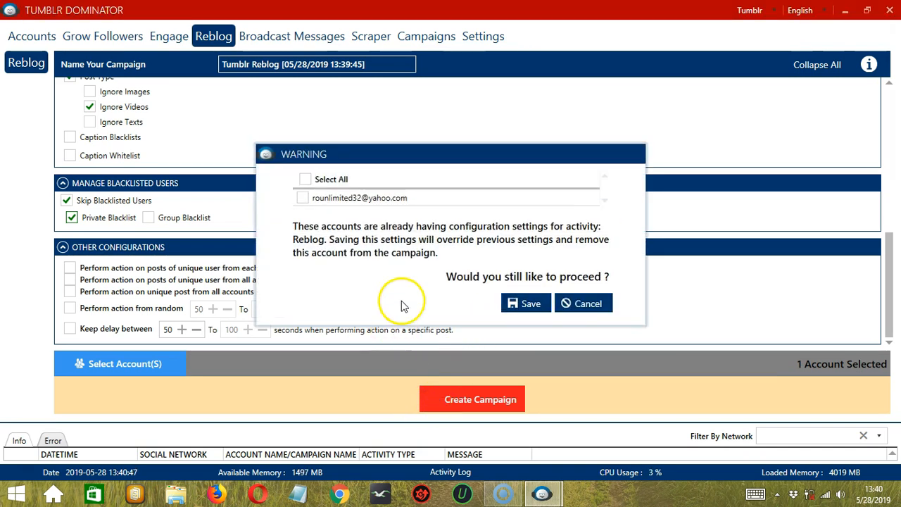
{"action": "left_click", "coordinate": [302, 179]}
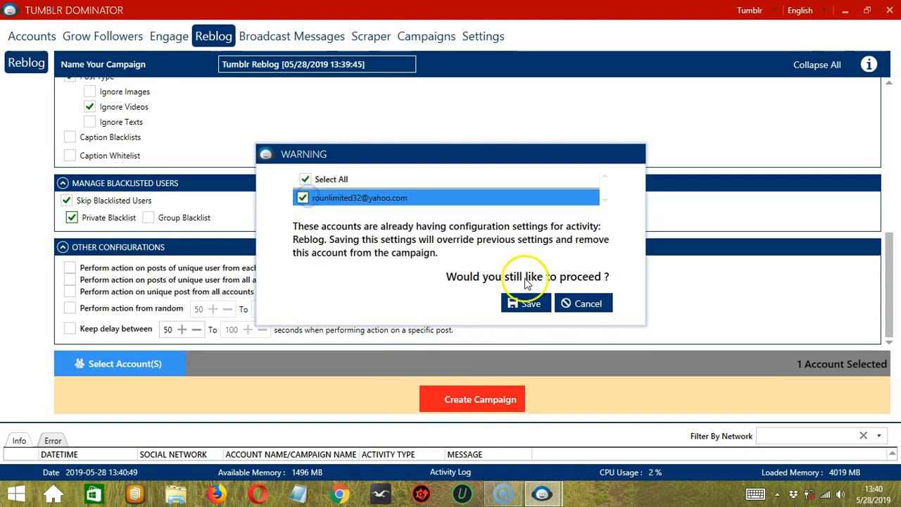
{"action": "left_click", "coordinate": [523, 302]}
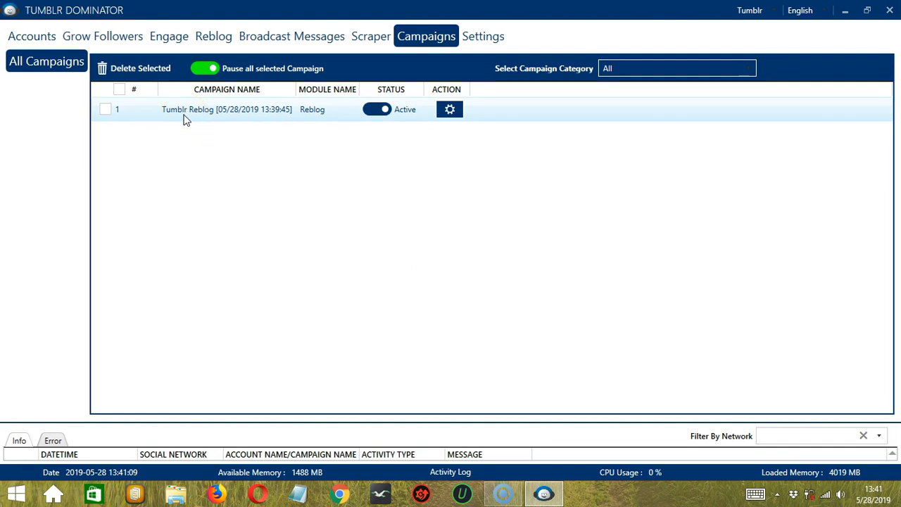
Set the Tumblr Reblog campaign to Paused and show its action options
{"action": "left_click", "coordinate": [378, 109]}
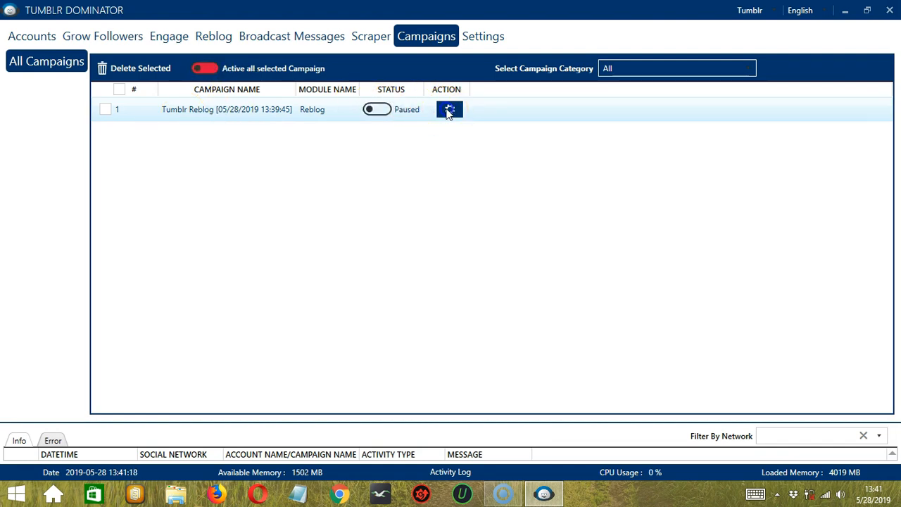
{"action": "left_click", "coordinate": [449, 109]}
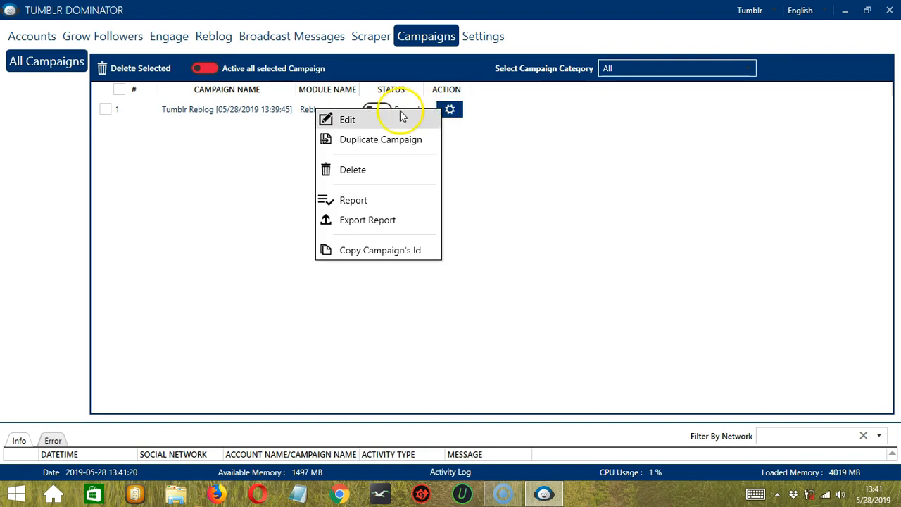
{"action": "mouse_move", "coordinate": [417, 166]}
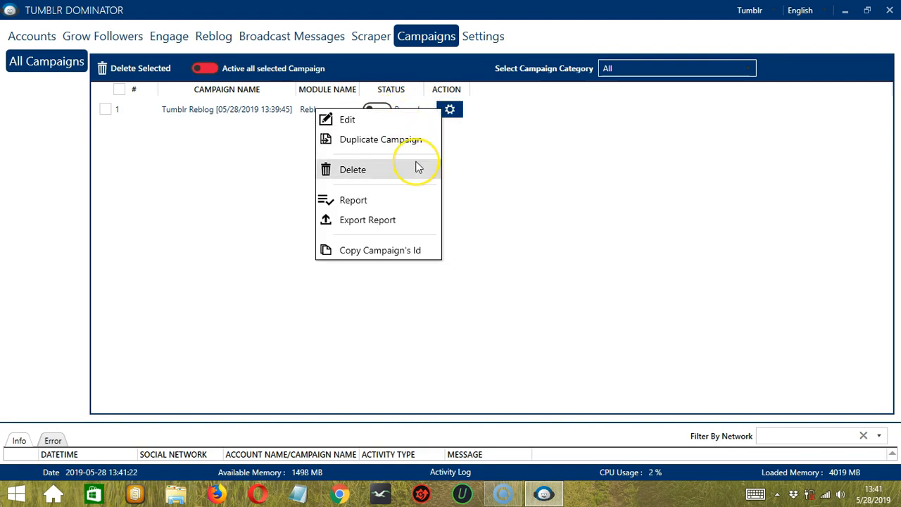